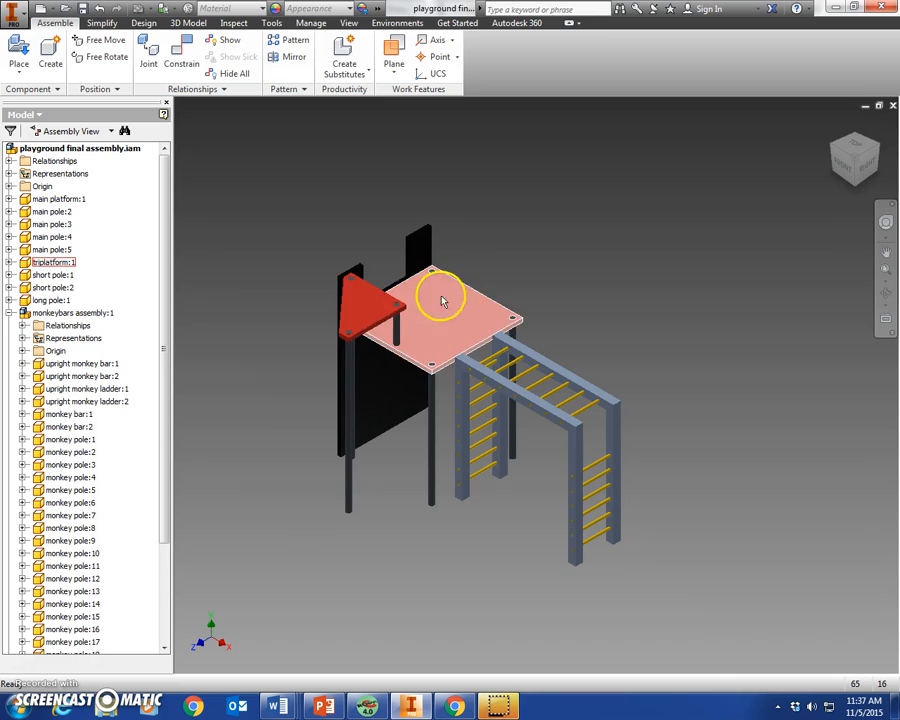
Start a new assembly file from the application menu
click(430, 310)
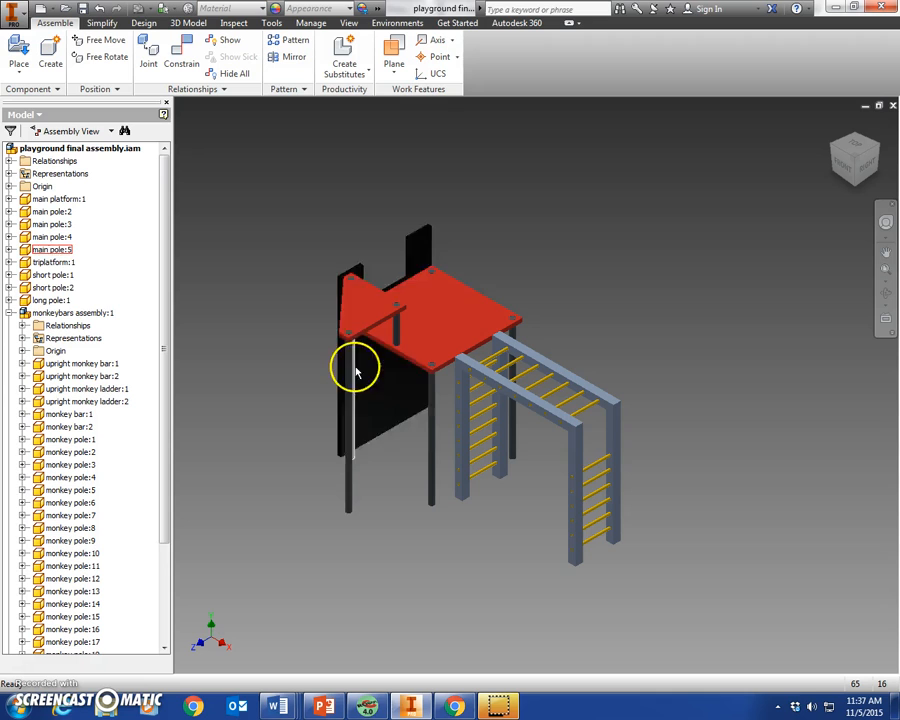
click(470, 330)
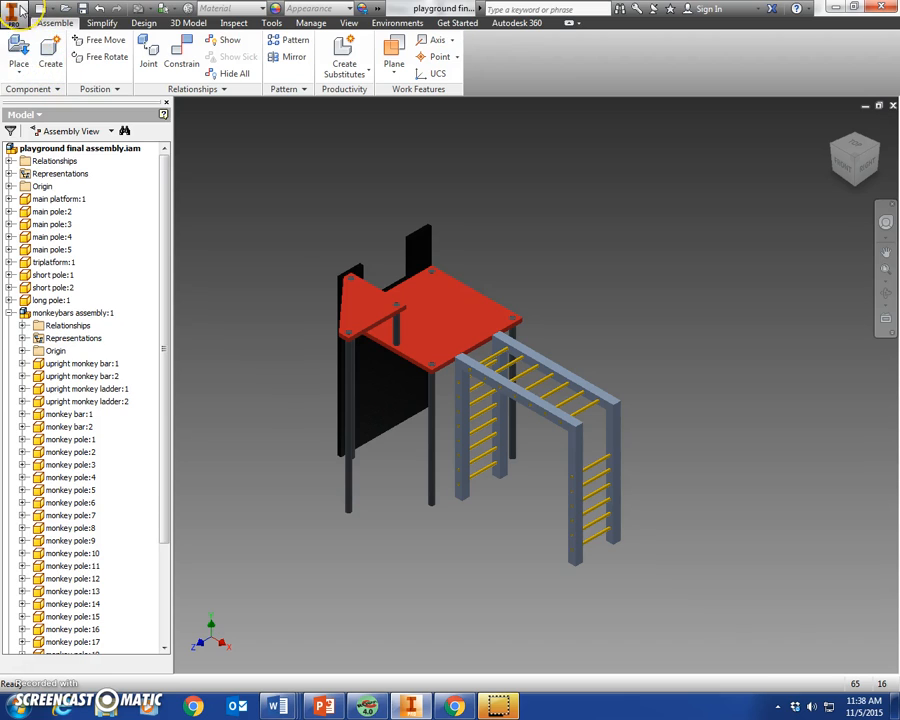
click(14, 9)
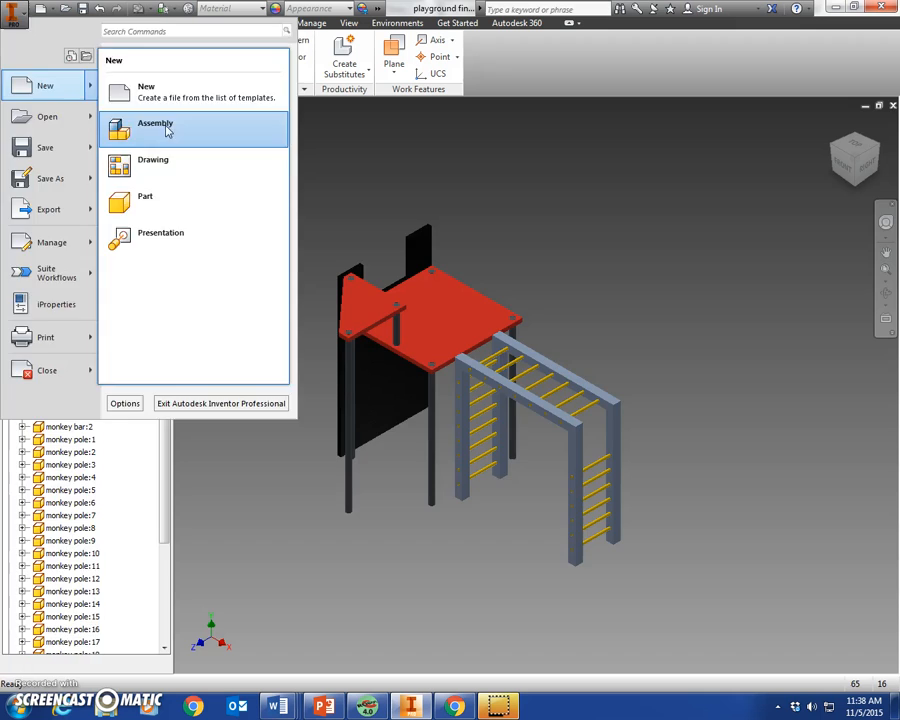
click(155, 128)
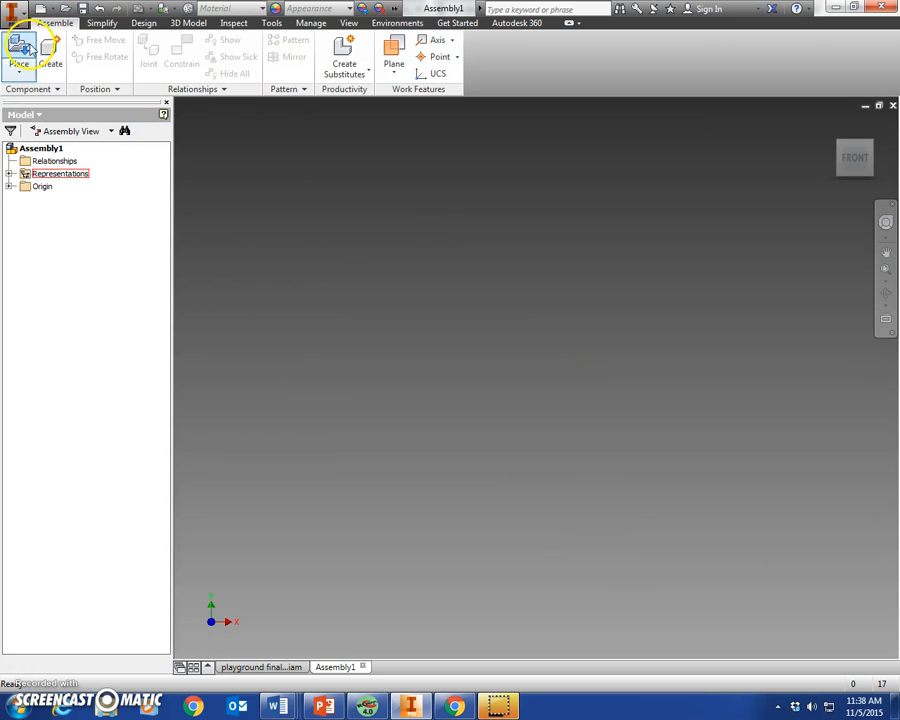
Choose the main platform file from the playground folder for placement
click(20, 47)
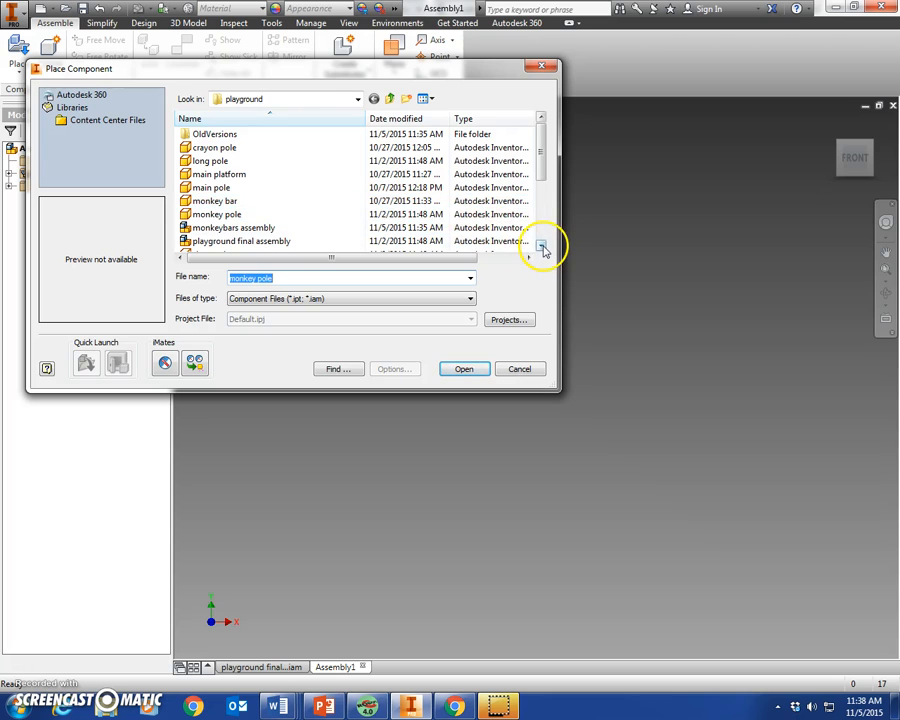
click(541, 248)
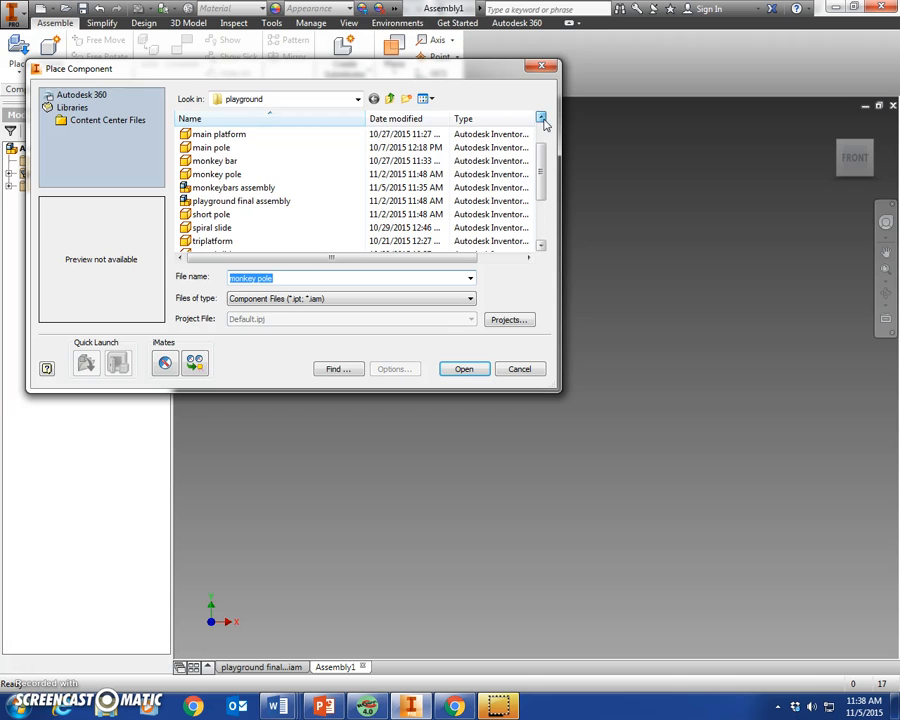
click(219, 147)
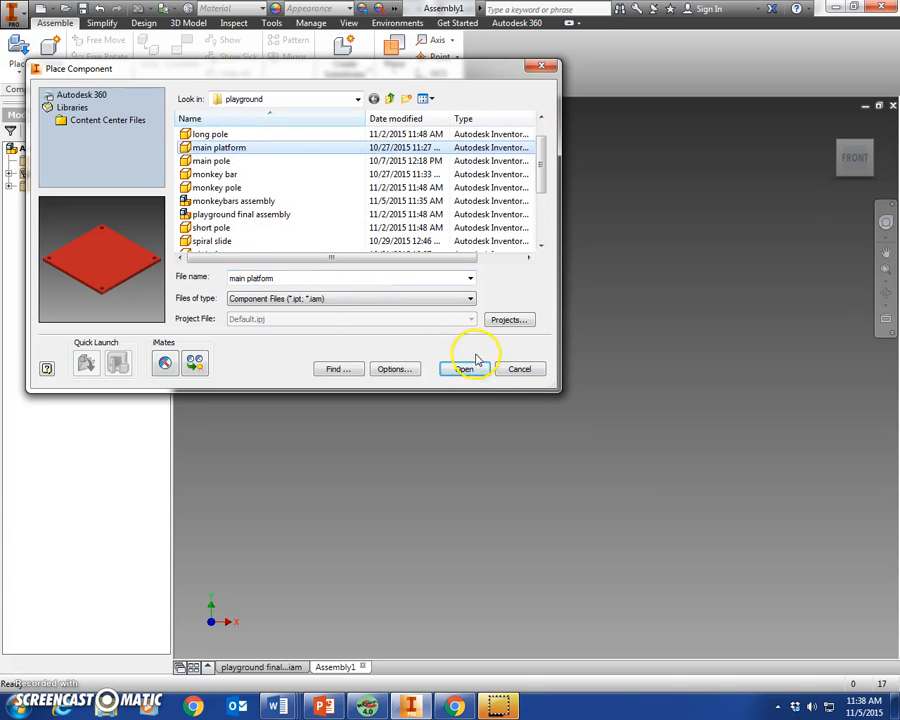
click(464, 369)
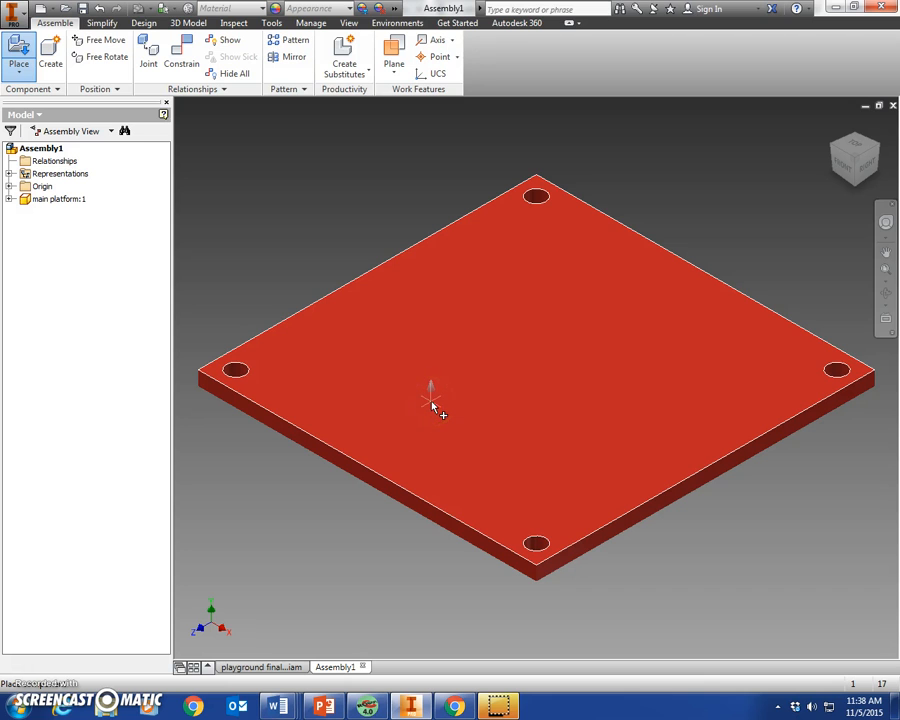
Drop in the main platform, then place four copies of the main pole
click(432, 407)
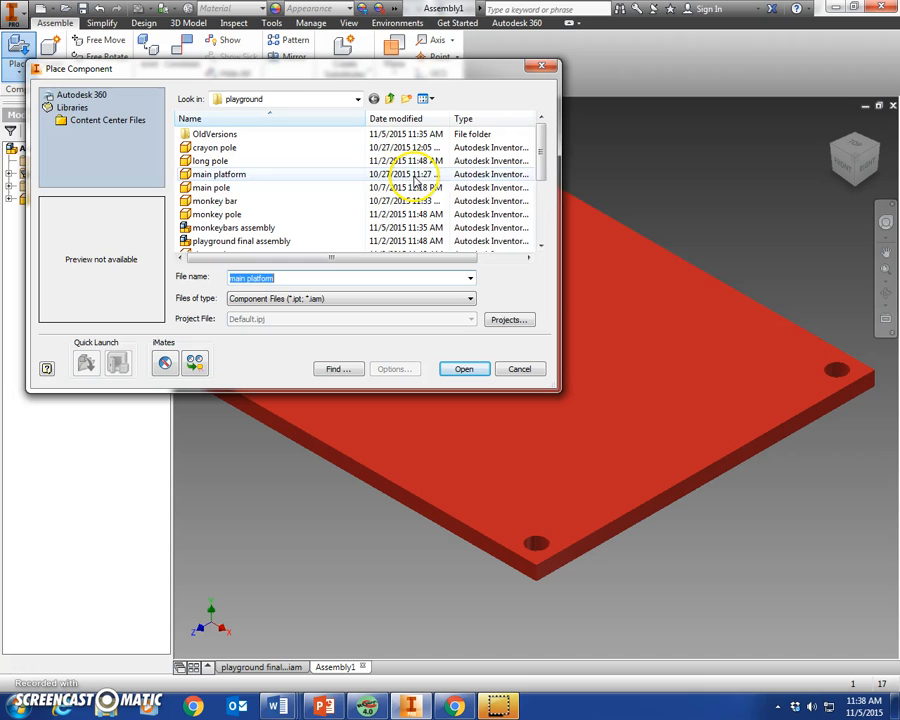
click(210, 187)
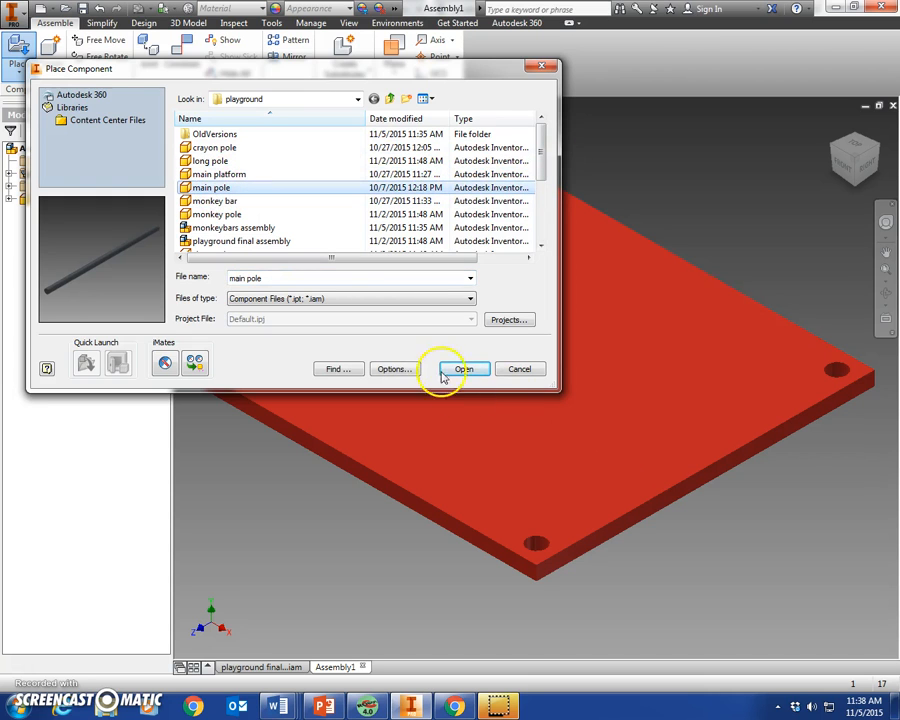
click(463, 369)
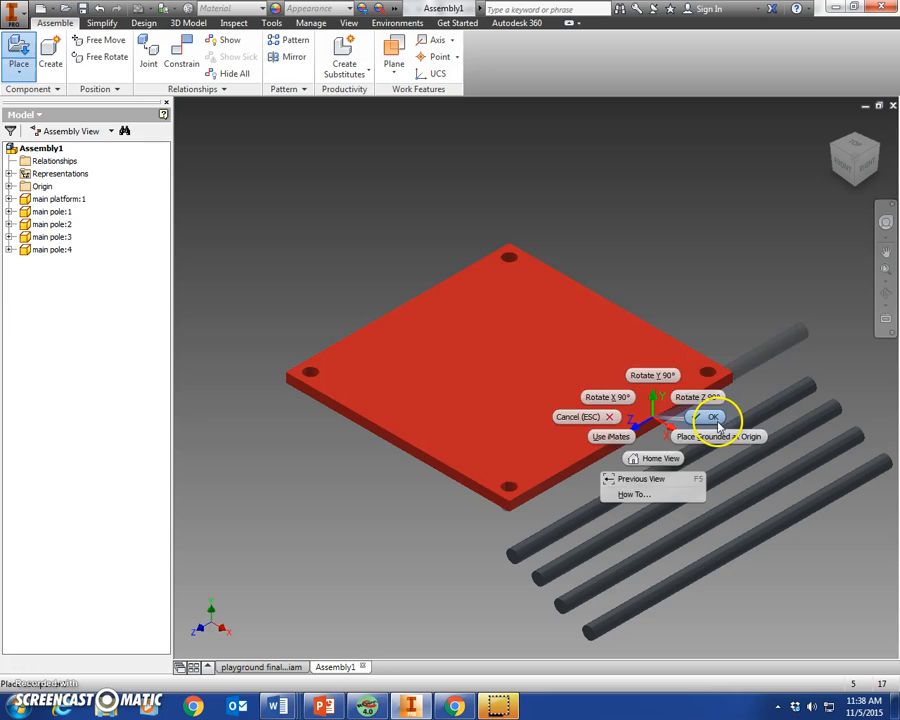
click(712, 416)
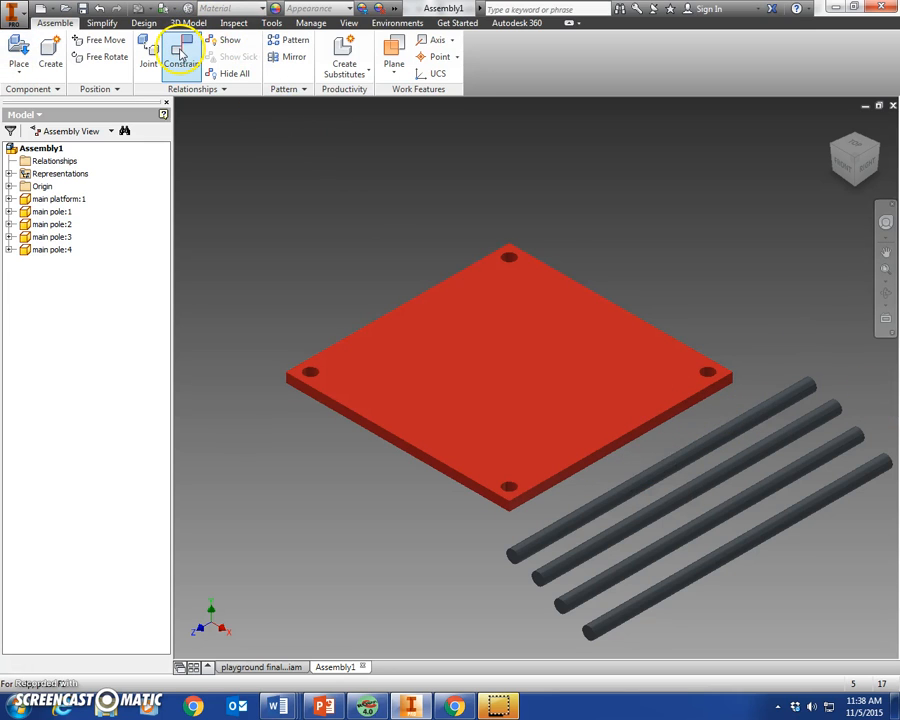
Insert-constrain each main pole end into a platform corner hole, aligned solution
click(181, 50)
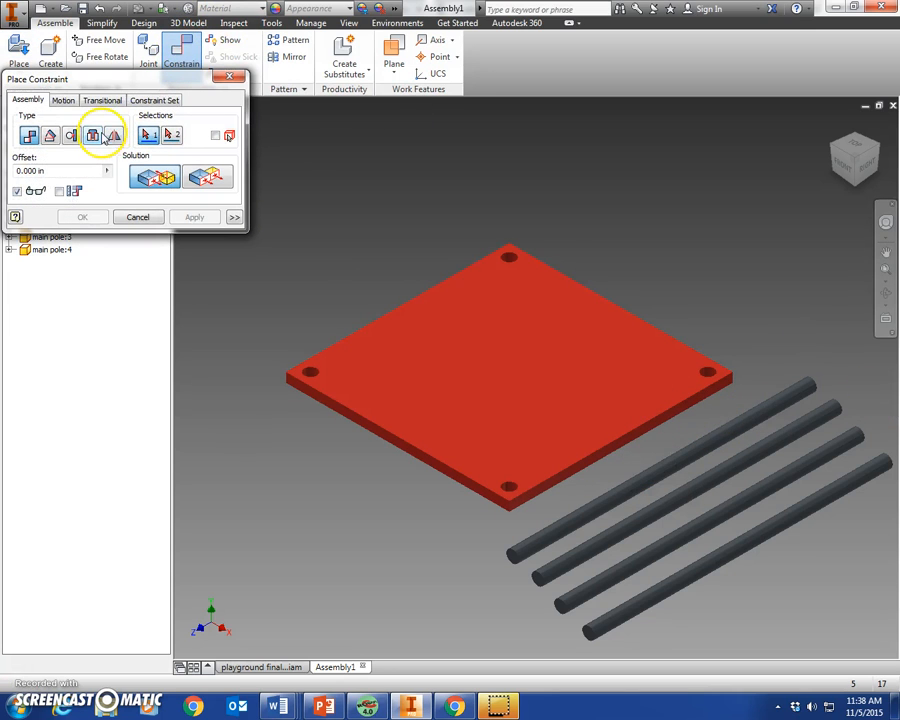
click(92, 135)
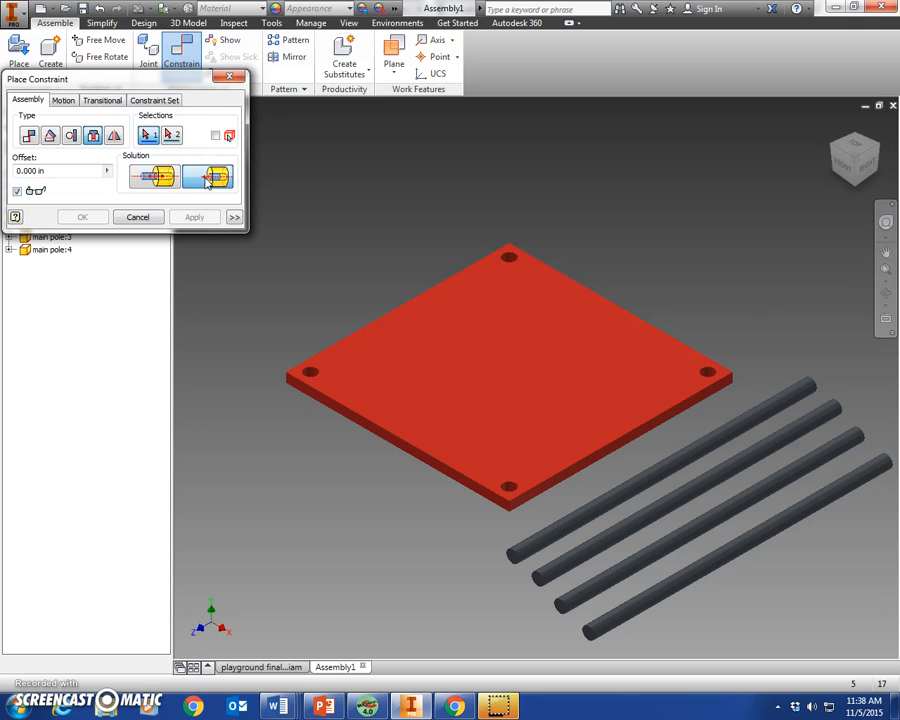
click(808, 385)
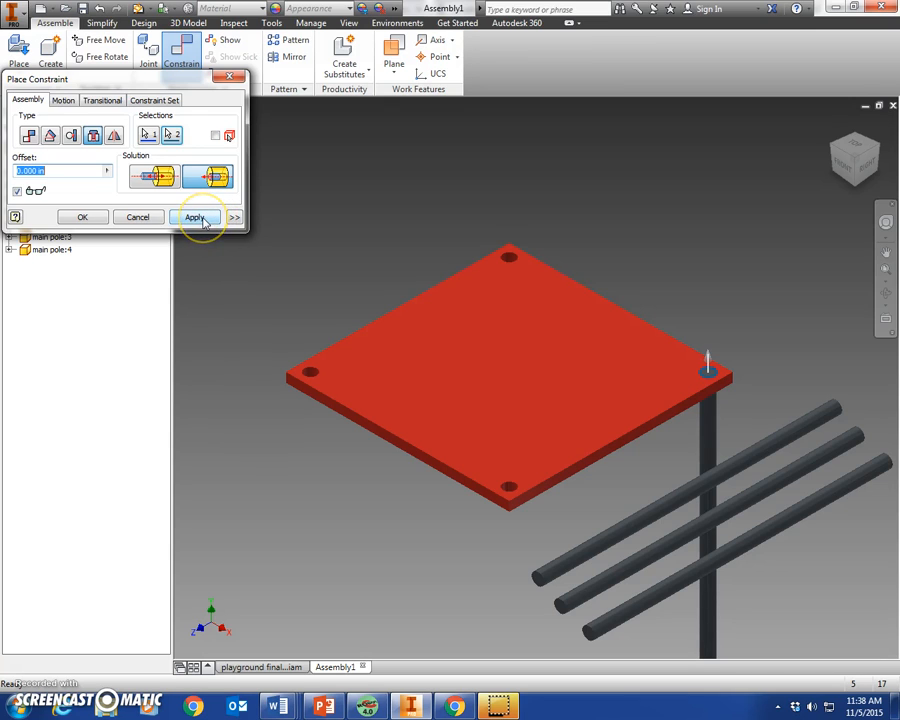
click(195, 217)
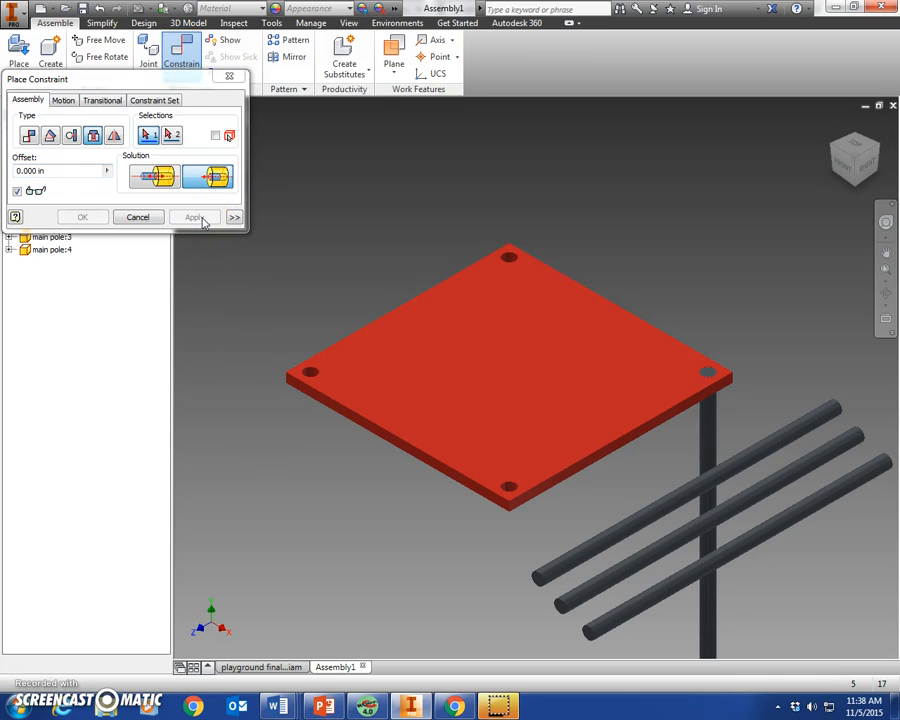
click(193, 217)
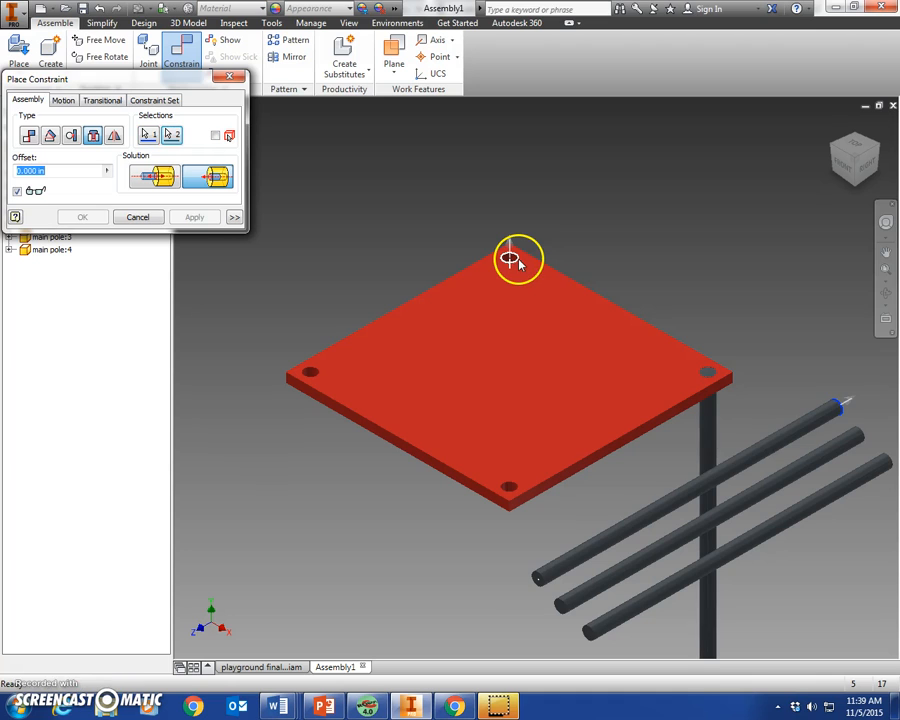
click(194, 217)
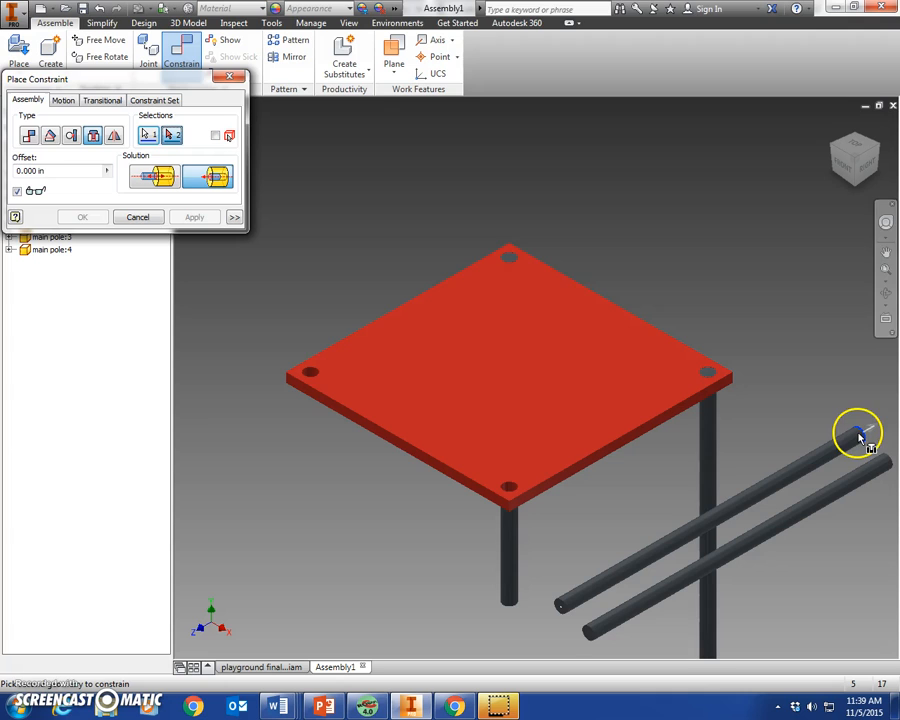
click(308, 370)
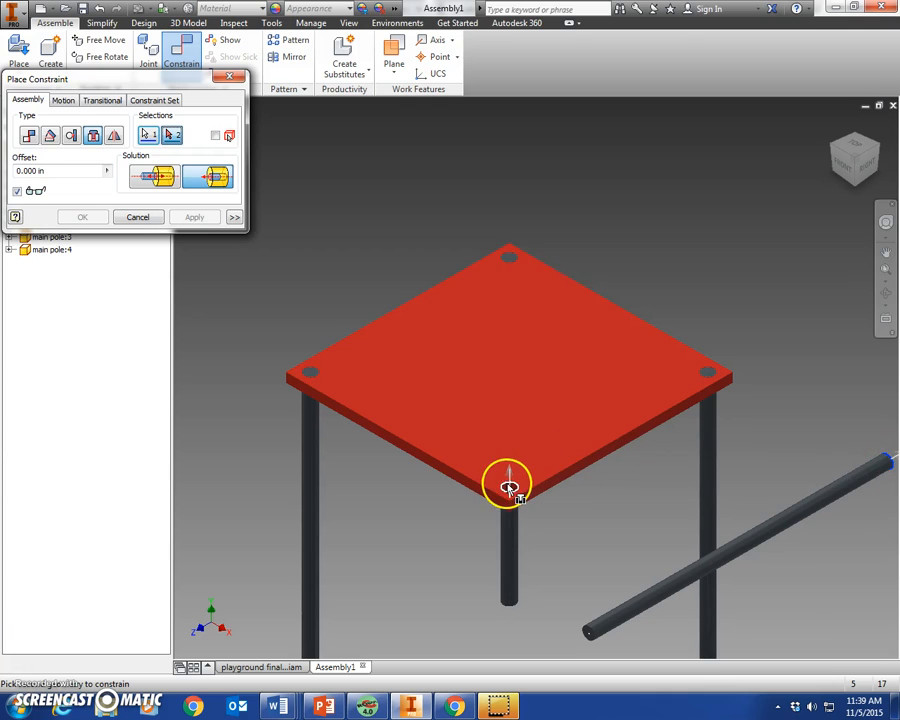
click(195, 217)
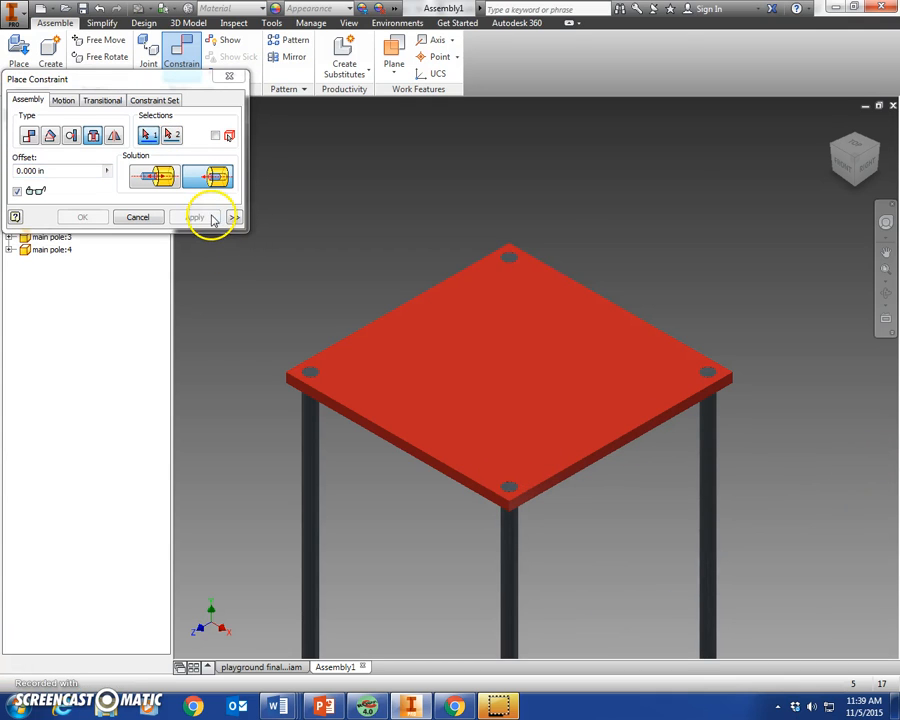
click(833, 127)
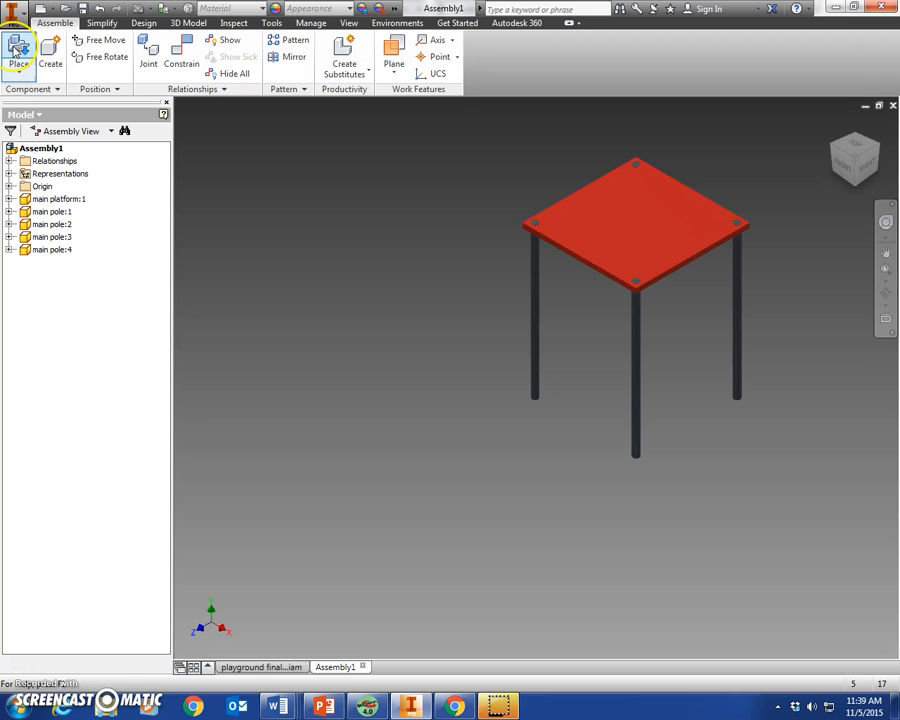
Place the triplatform part into the assembly
click(18, 48)
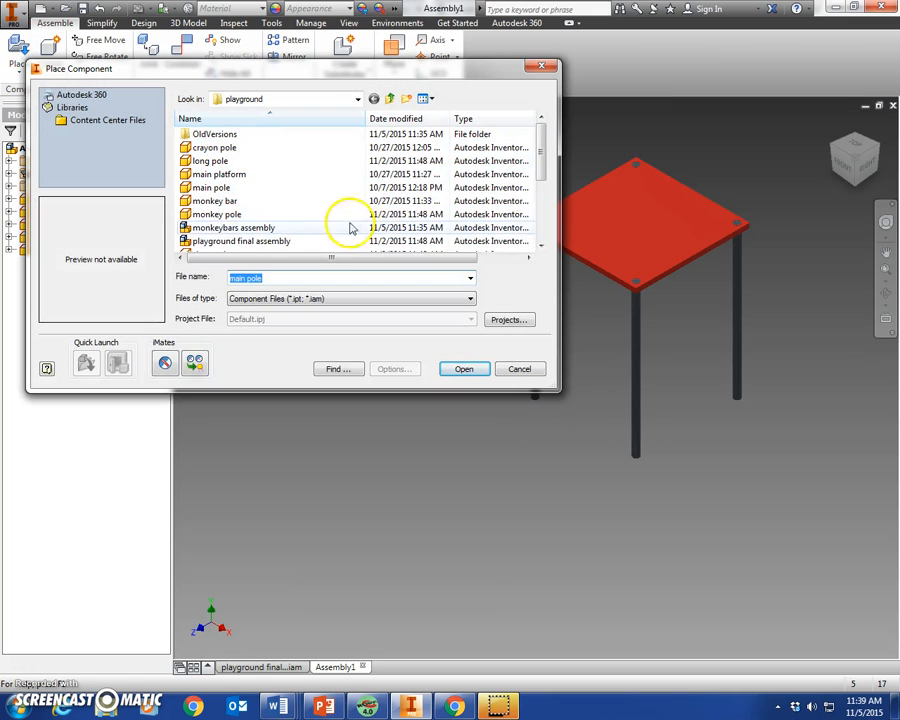
scroll(down, 3)
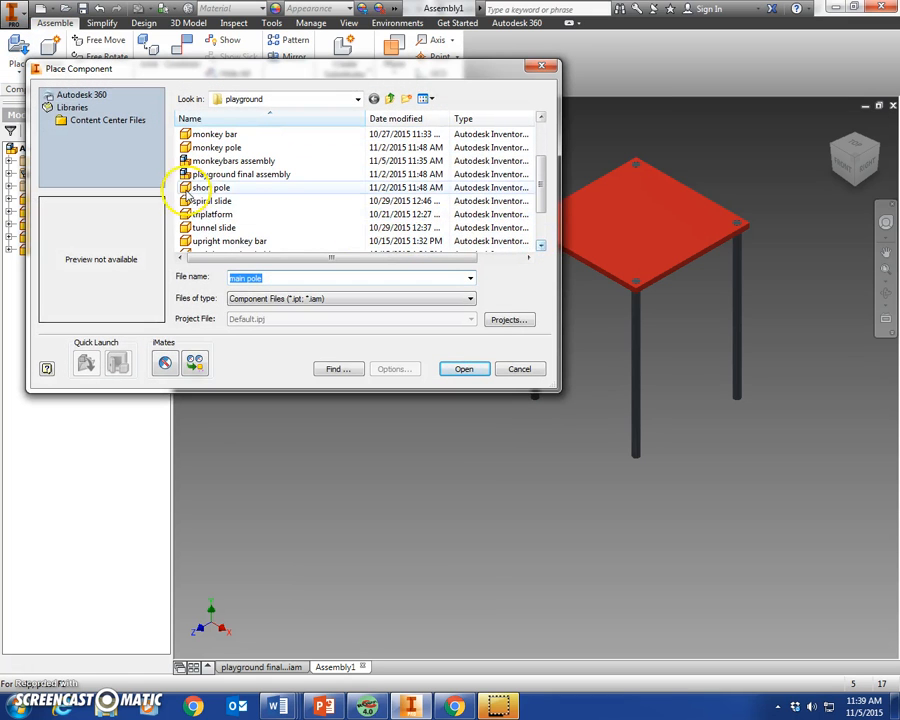
click(211, 214)
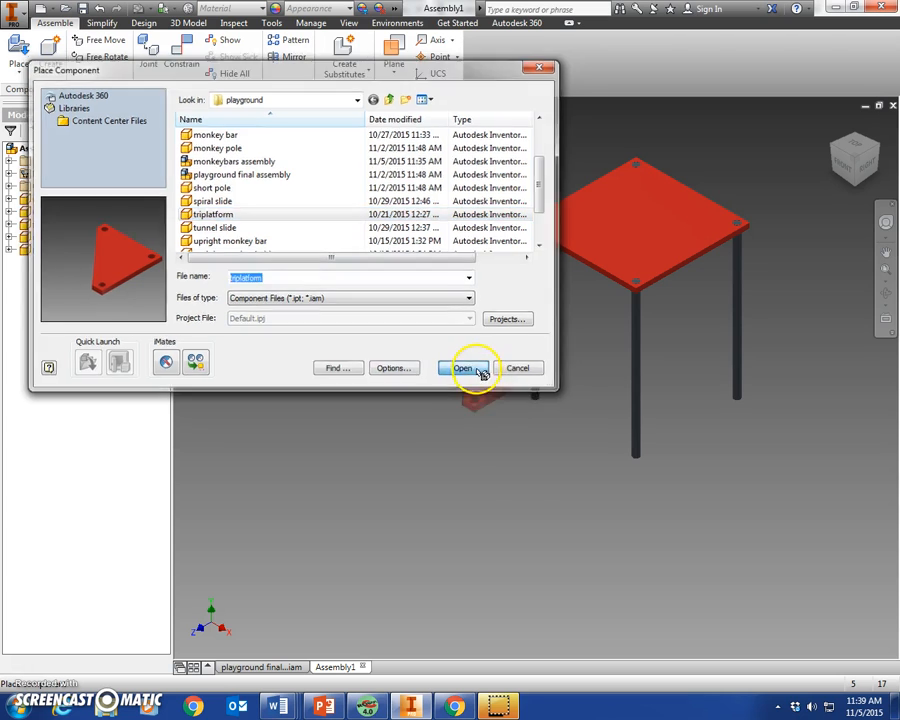
click(462, 368)
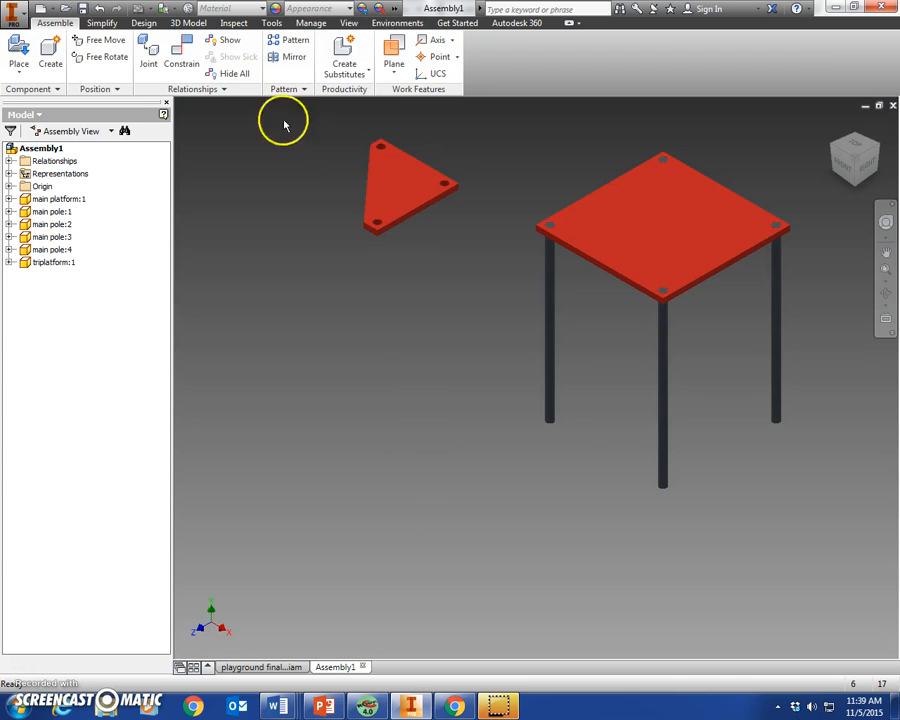
Place the short pole parts into the assembly
click(18, 50)
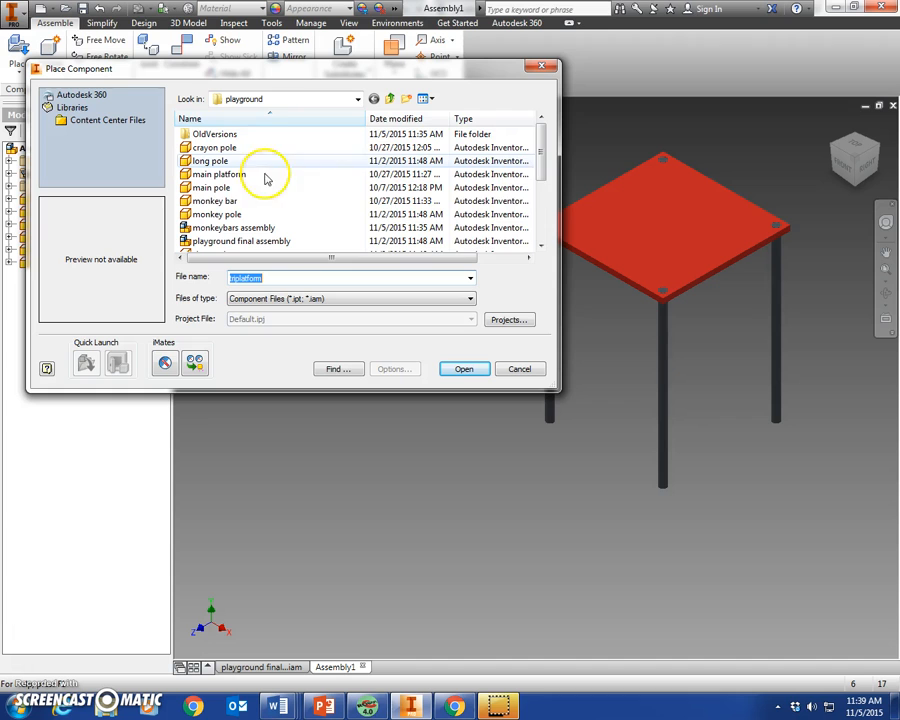
scroll(down, 3)
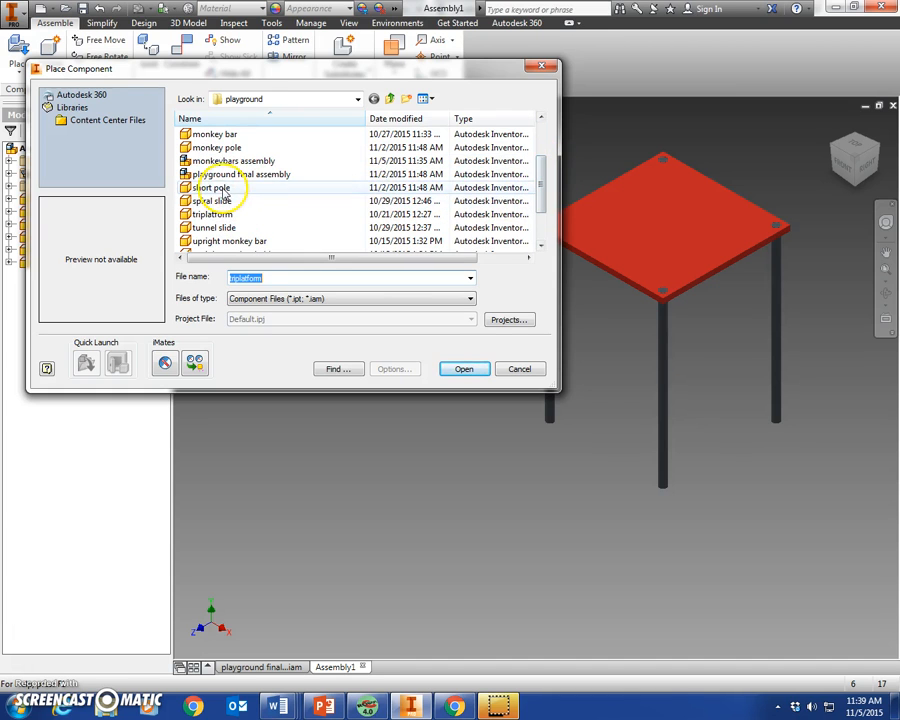
click(464, 369)
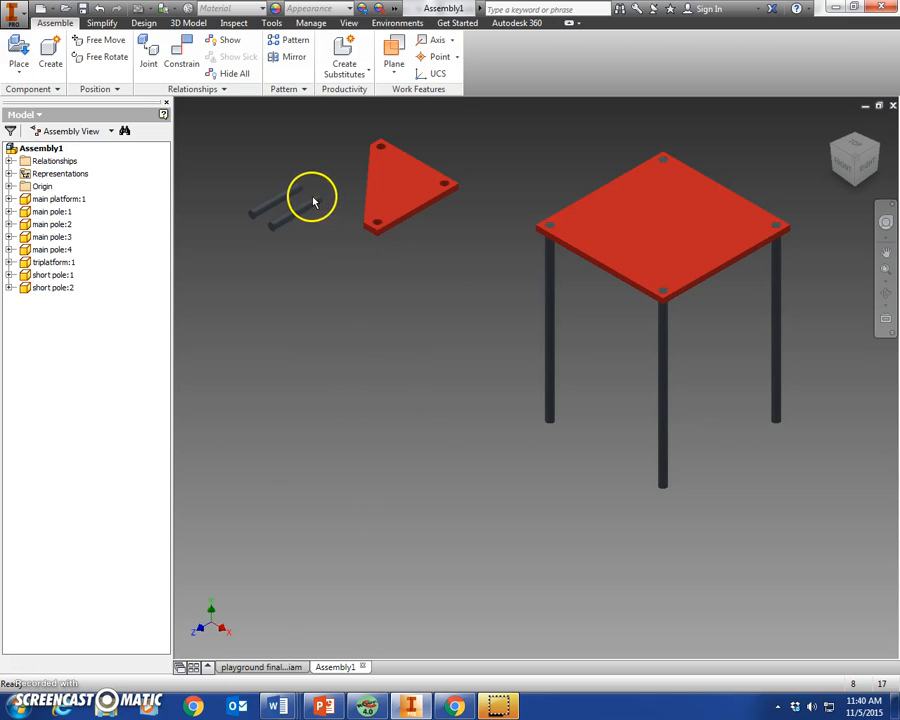
mouse_move(414, 158)
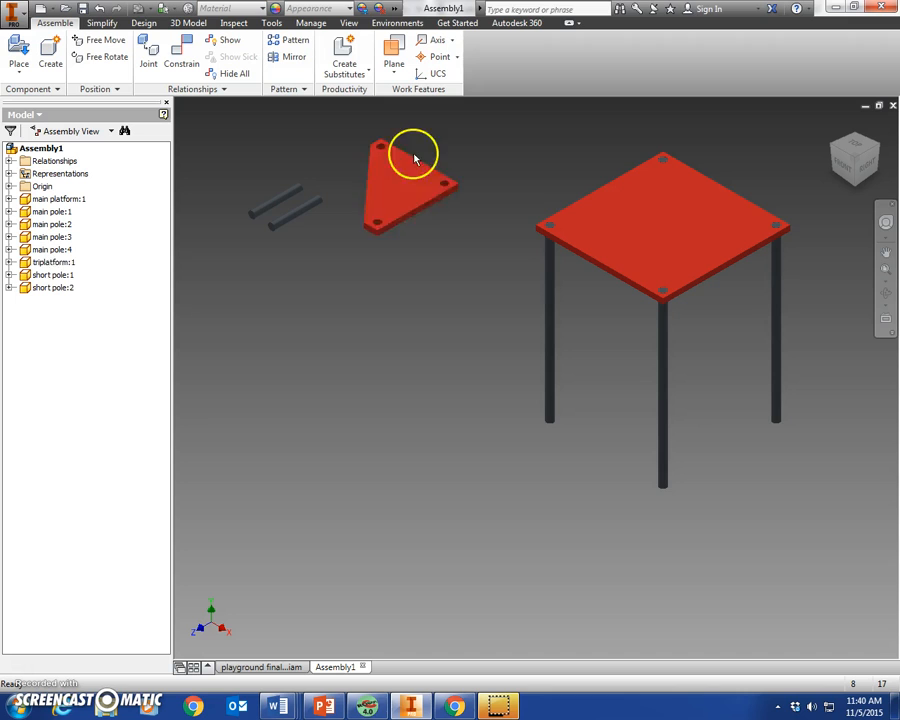
Insert-constrain the short poles into the triangular platform's holes
click(400, 185)
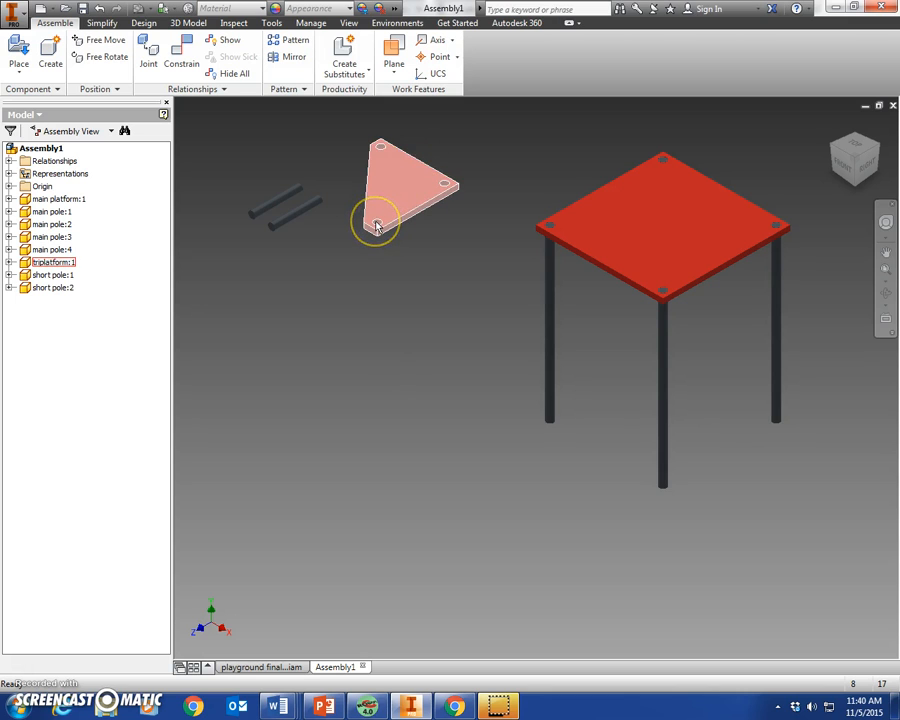
mouse_move(450, 183)
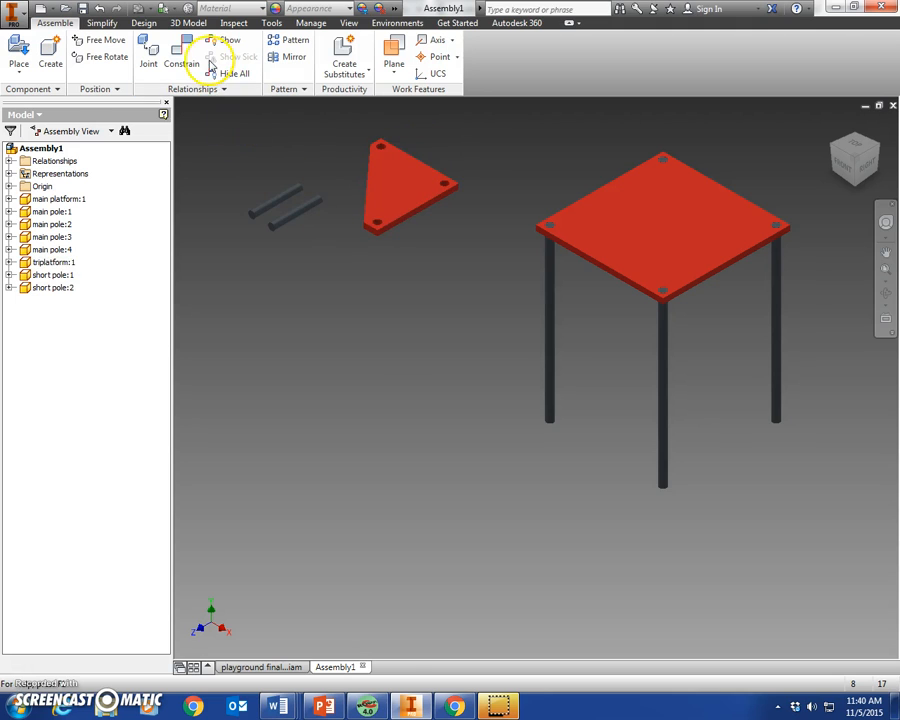
click(182, 50)
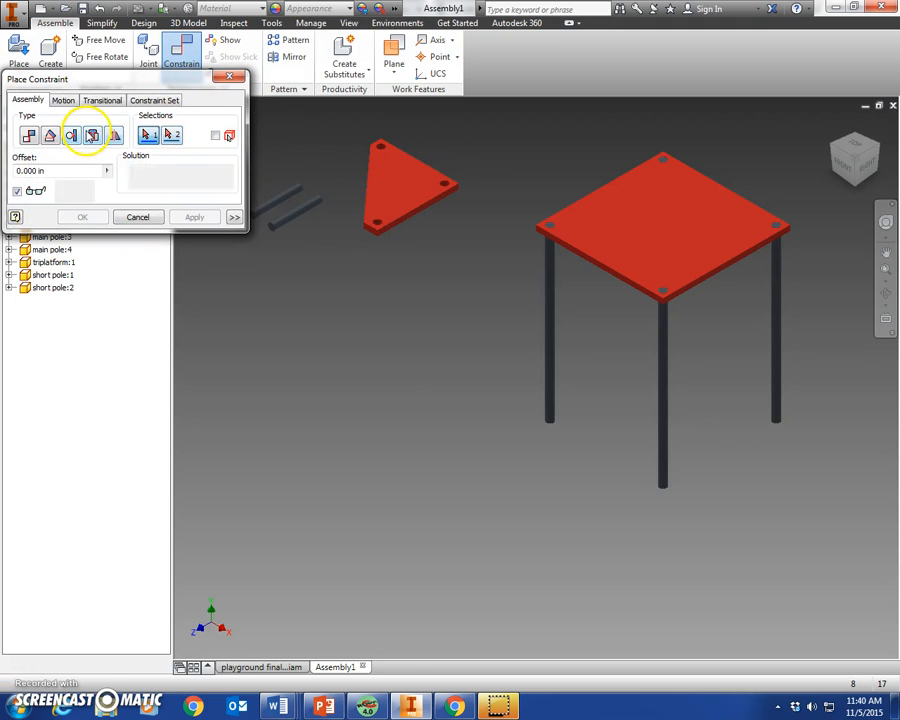
click(91, 135)
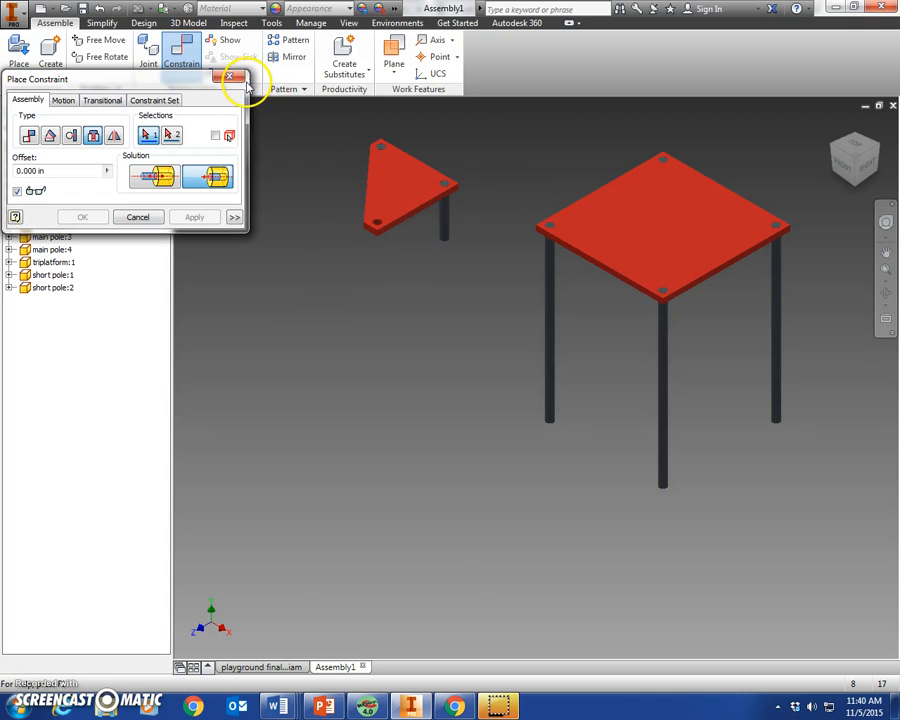
click(231, 78)
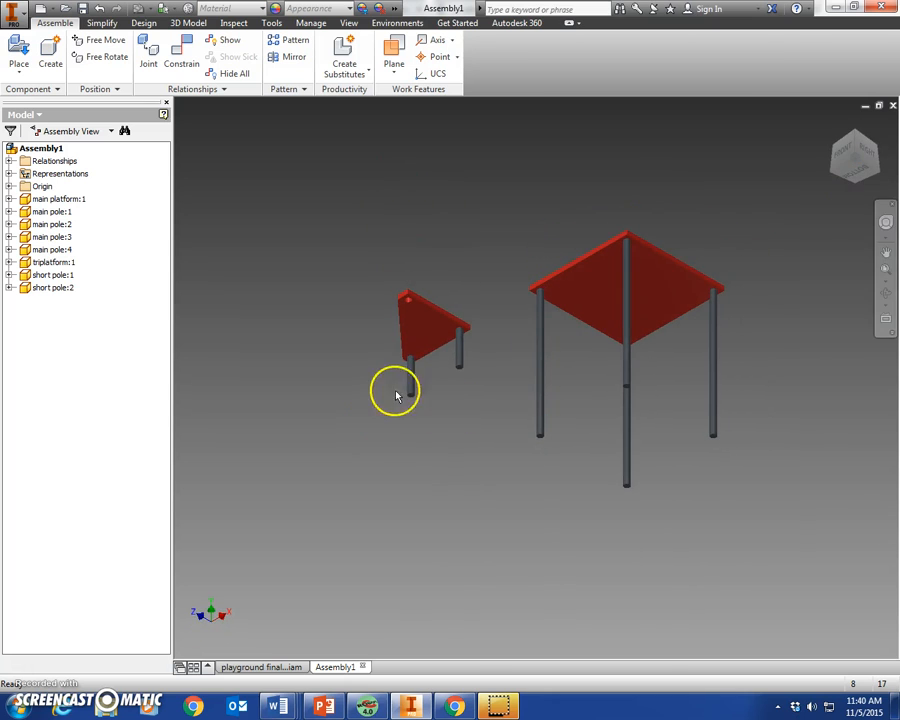
mouse_move(538, 283)
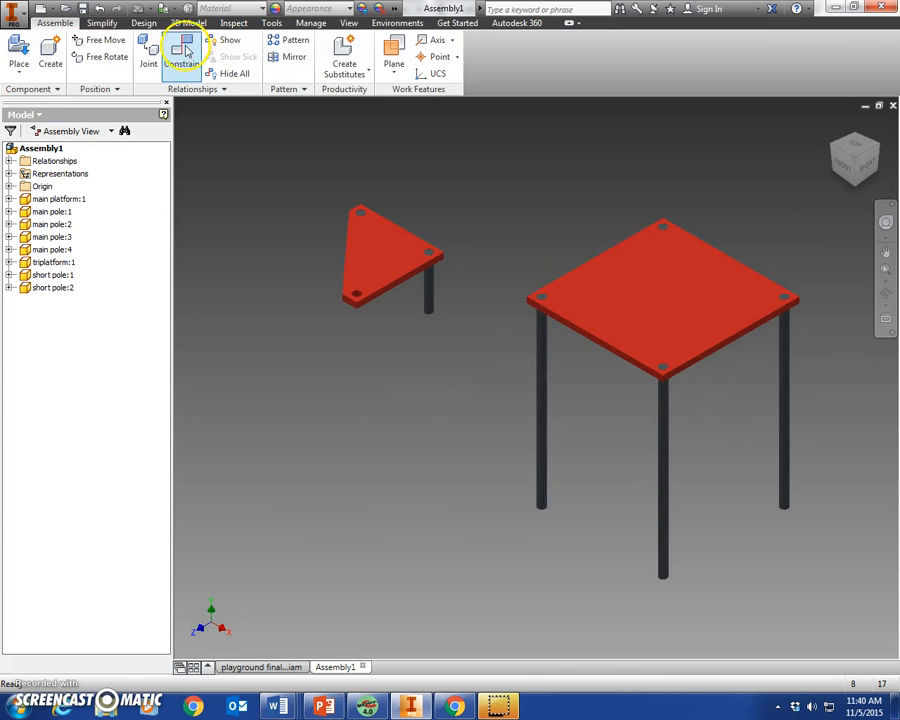
Mate a triangular platform corner hole to a square platform corner hole
click(182, 50)
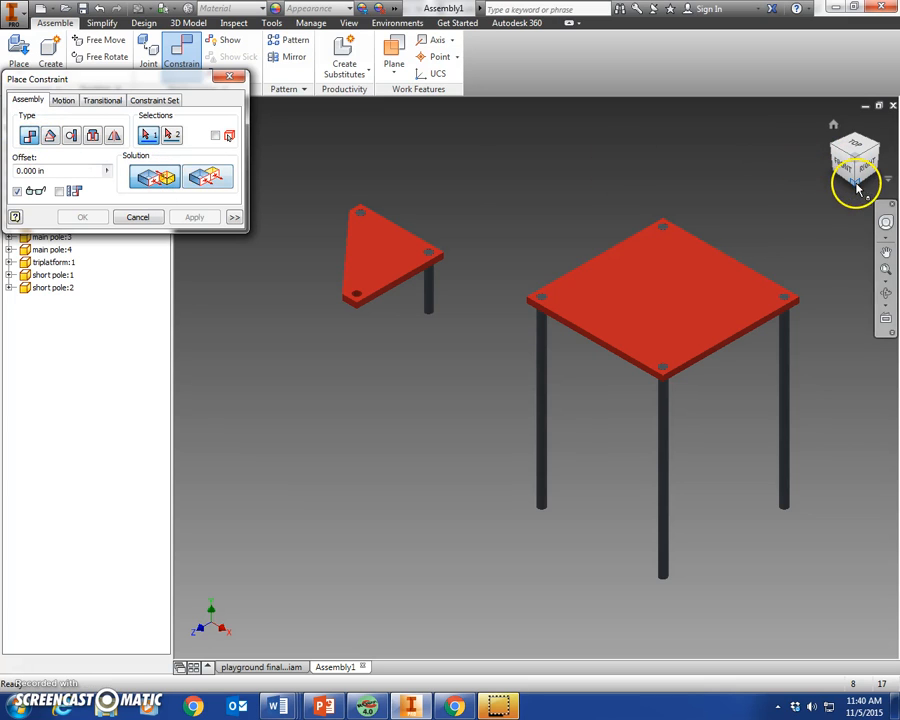
mouse_move(855, 190)
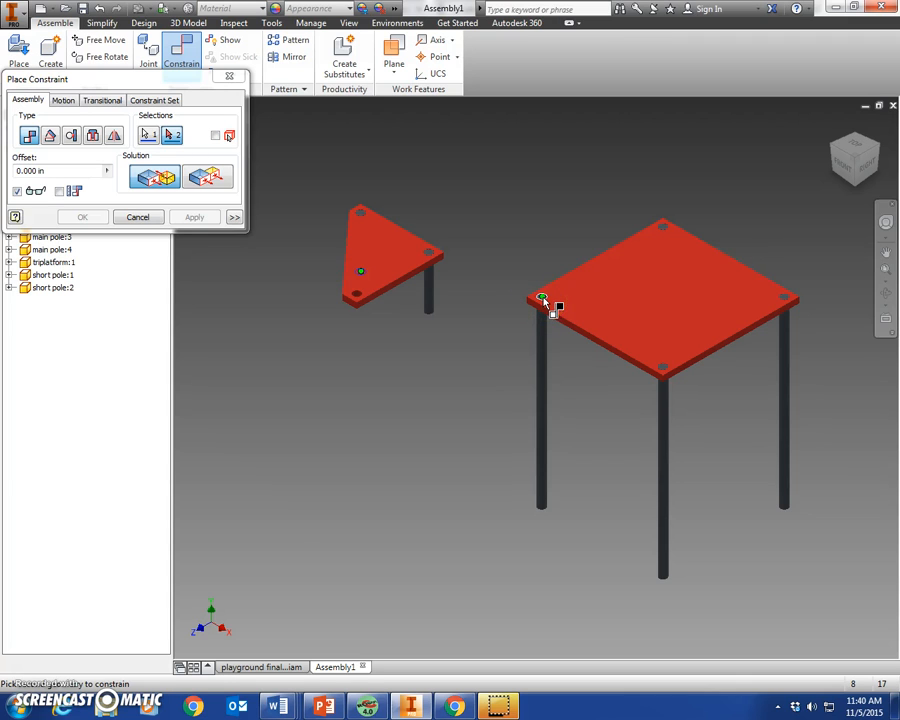
click(193, 217)
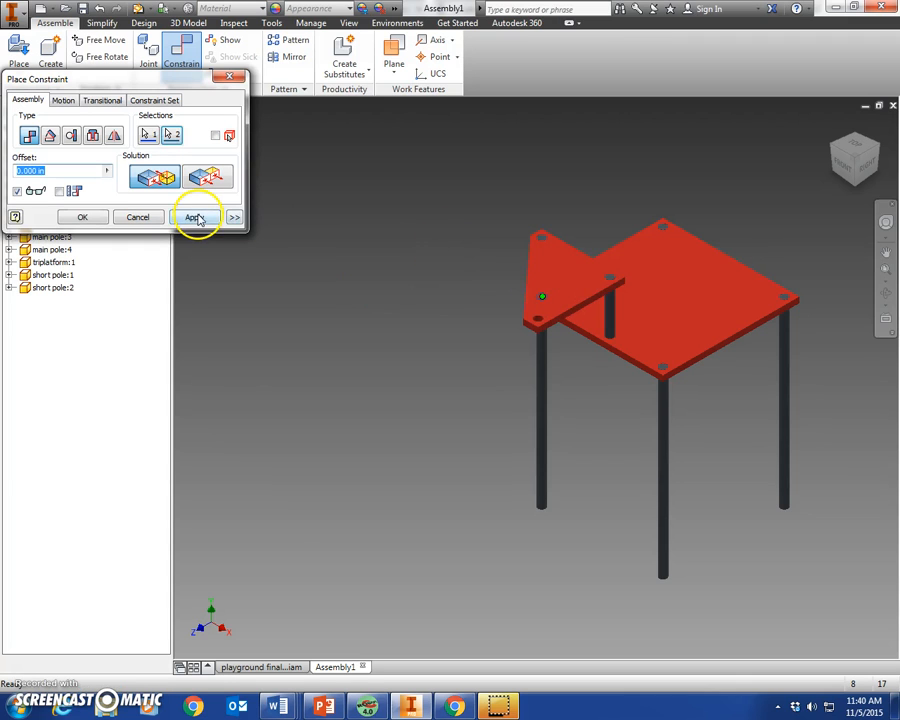
click(194, 217)
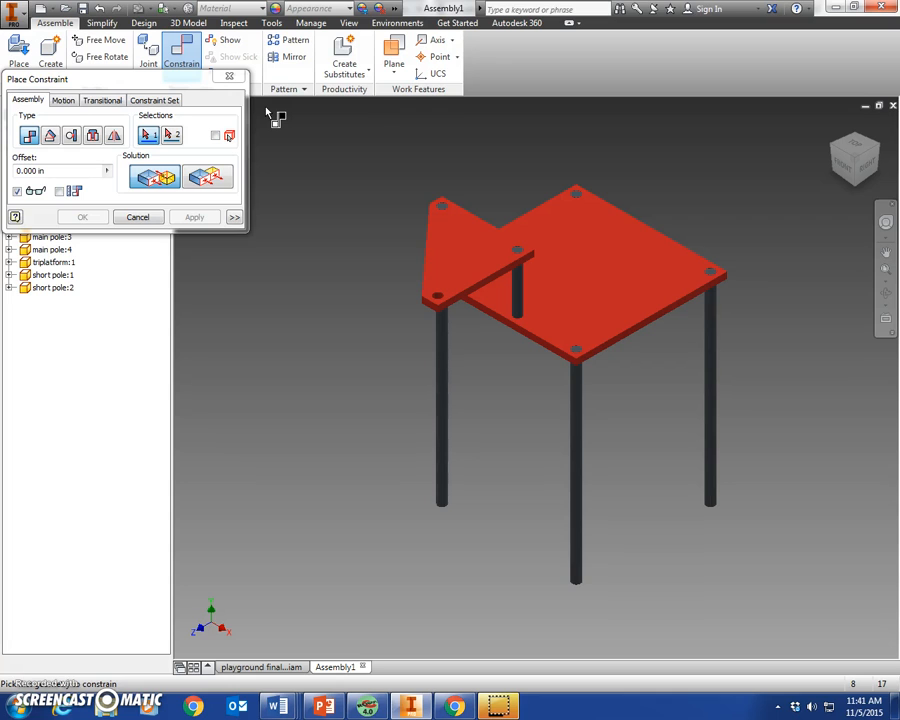
Add an angle constraint between the two platform edges, checking from the front view
click(50, 135)
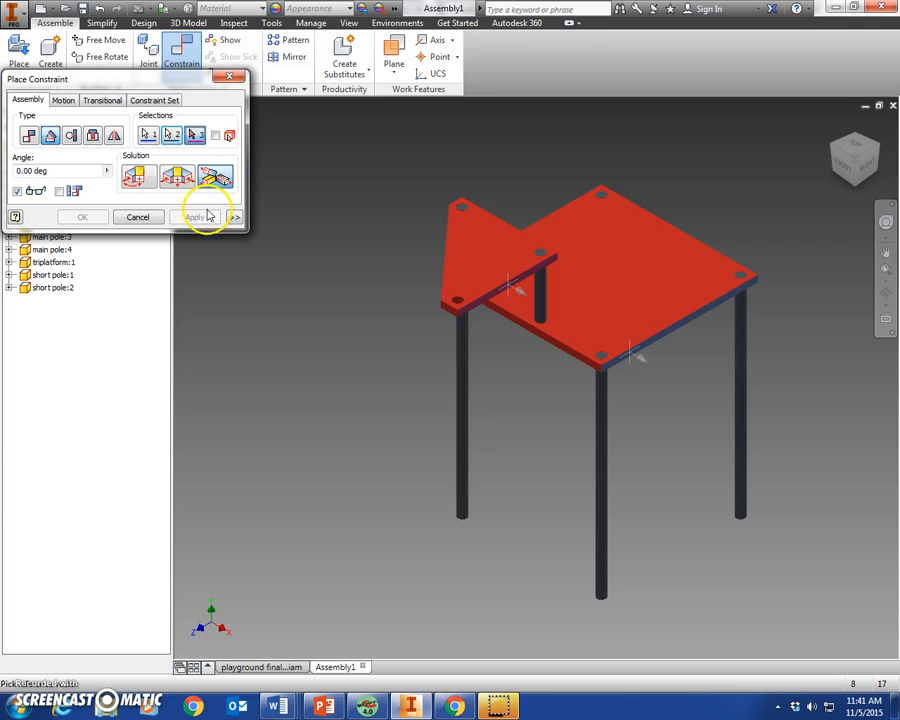
mouse_move(137, 177)
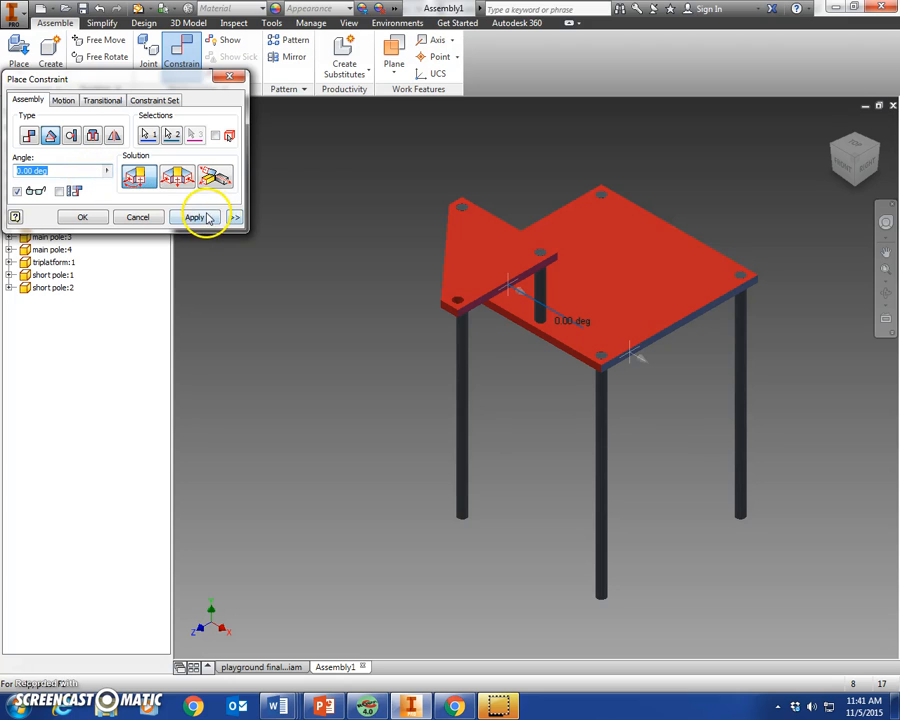
click(194, 217)
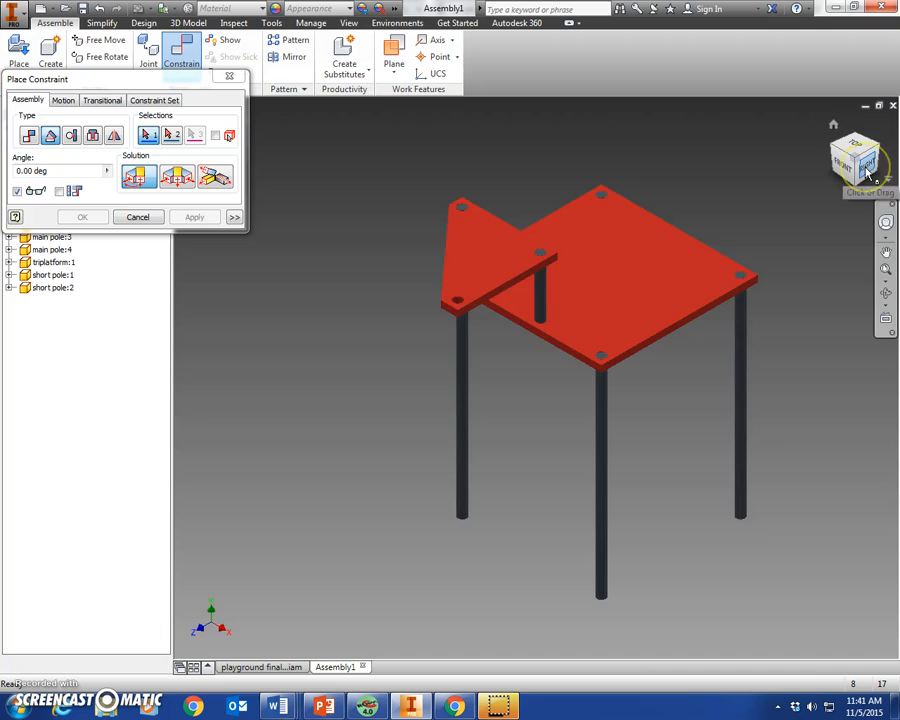
click(852, 157)
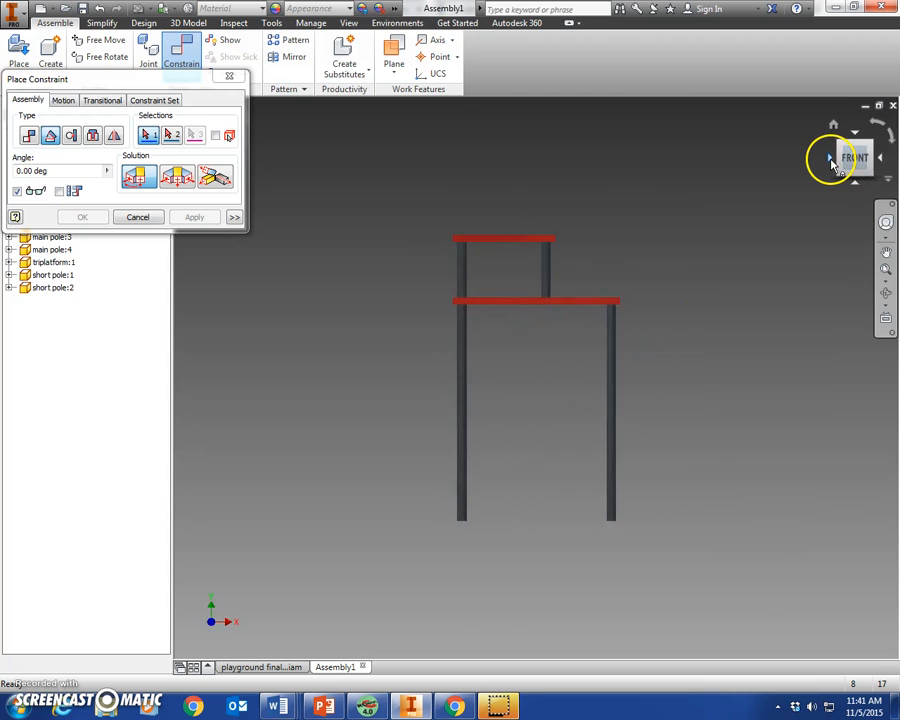
click(833, 158)
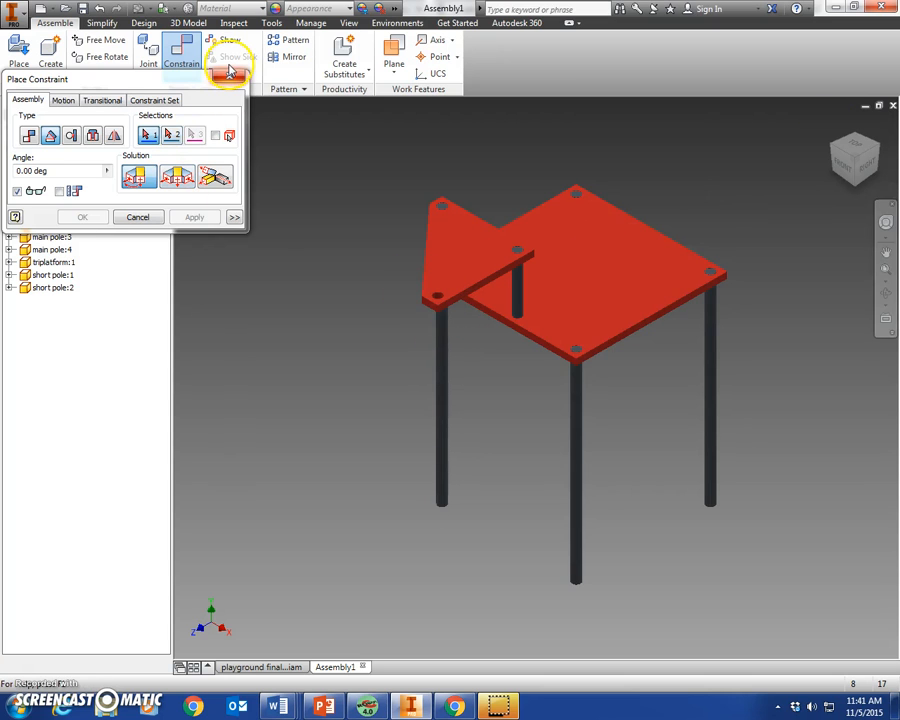
click(138, 217)
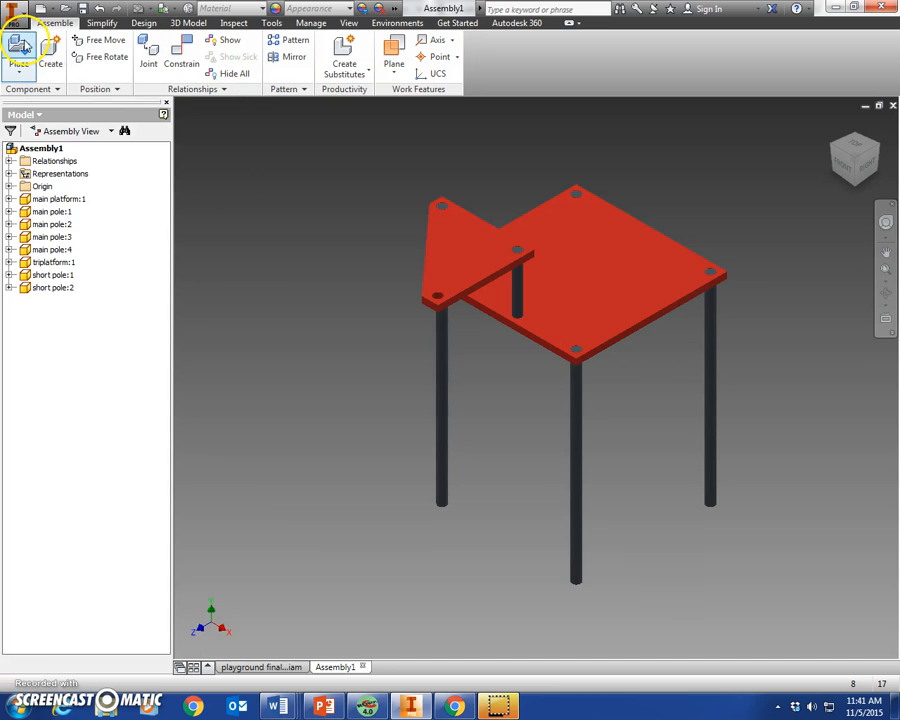
Place the long pole and insert it into the triangle's outer corner hole
click(20, 48)
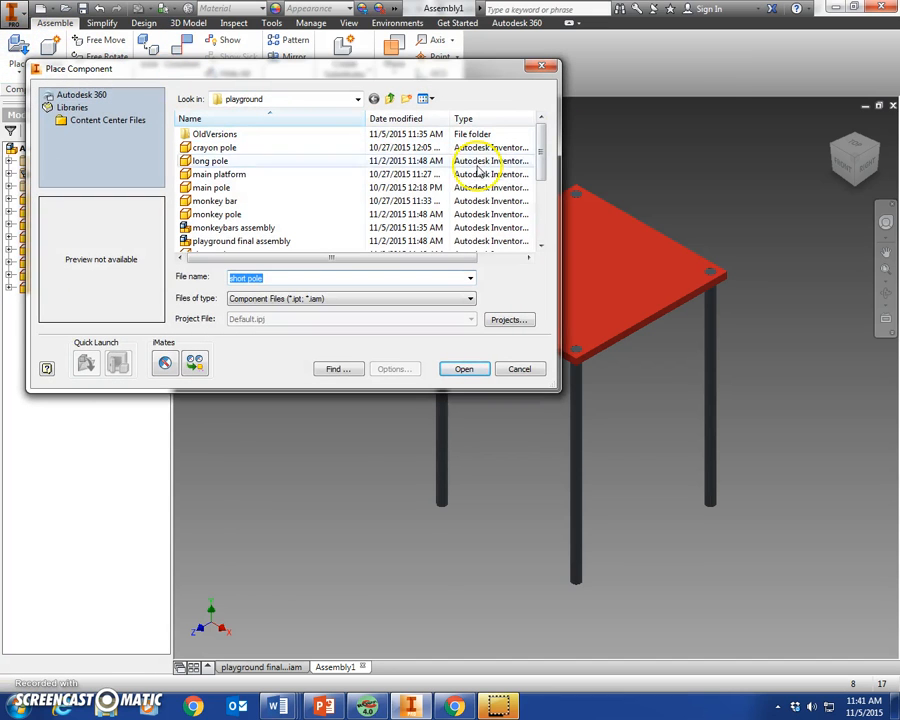
click(210, 160)
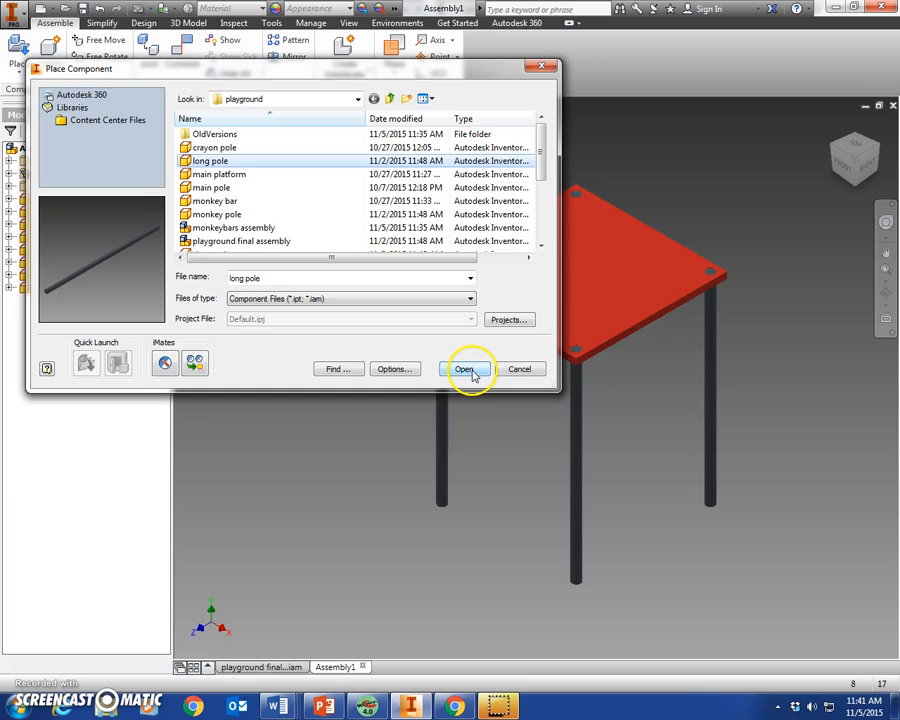
click(465, 369)
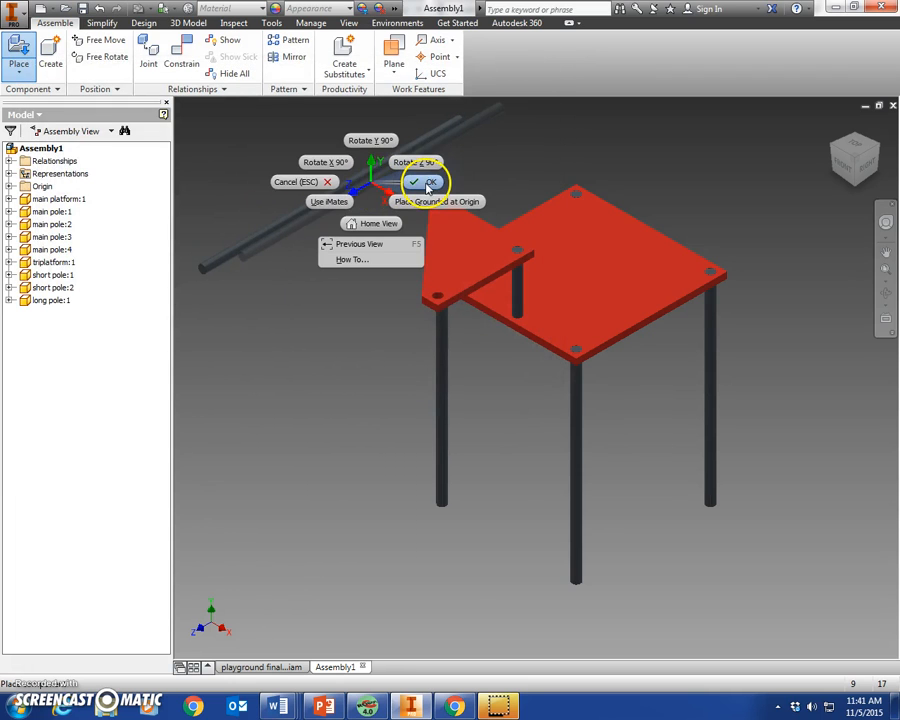
click(181, 50)
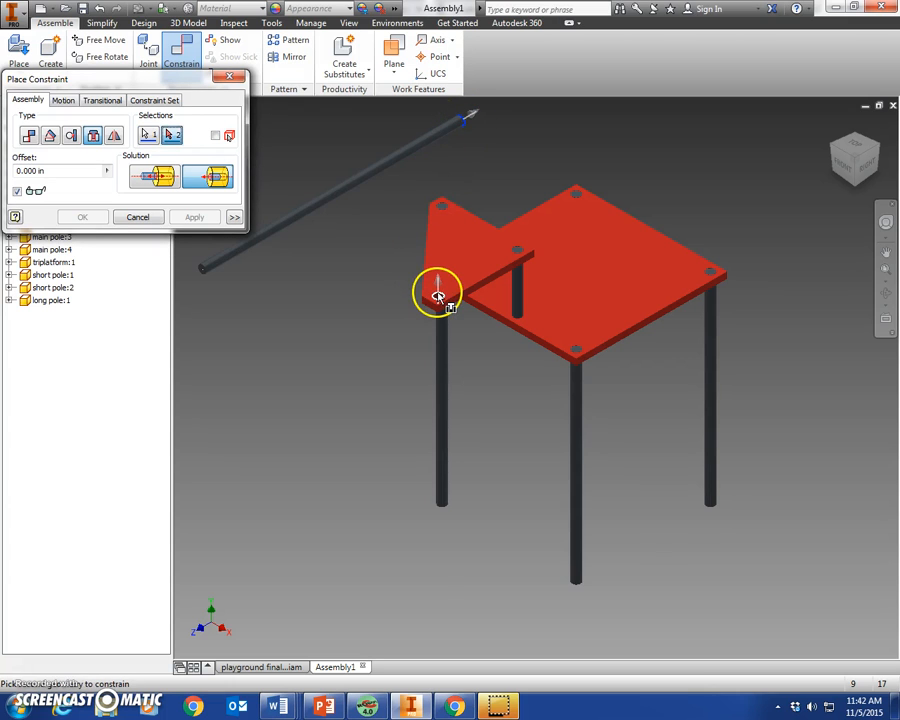
click(194, 217)
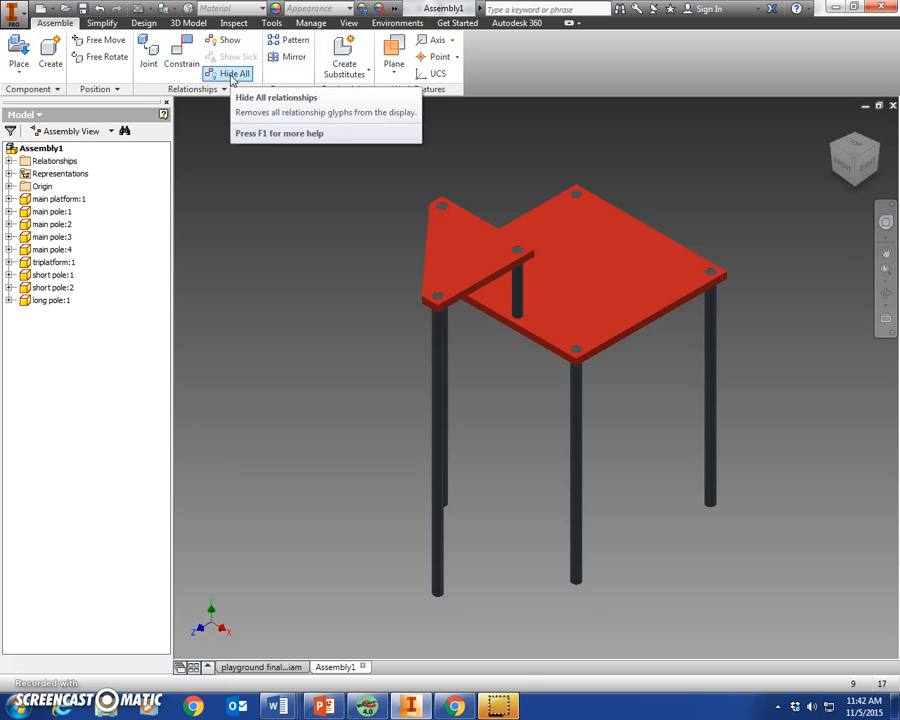
Save the assembly as 'platform assembly' in the playground folder
click(15, 13)
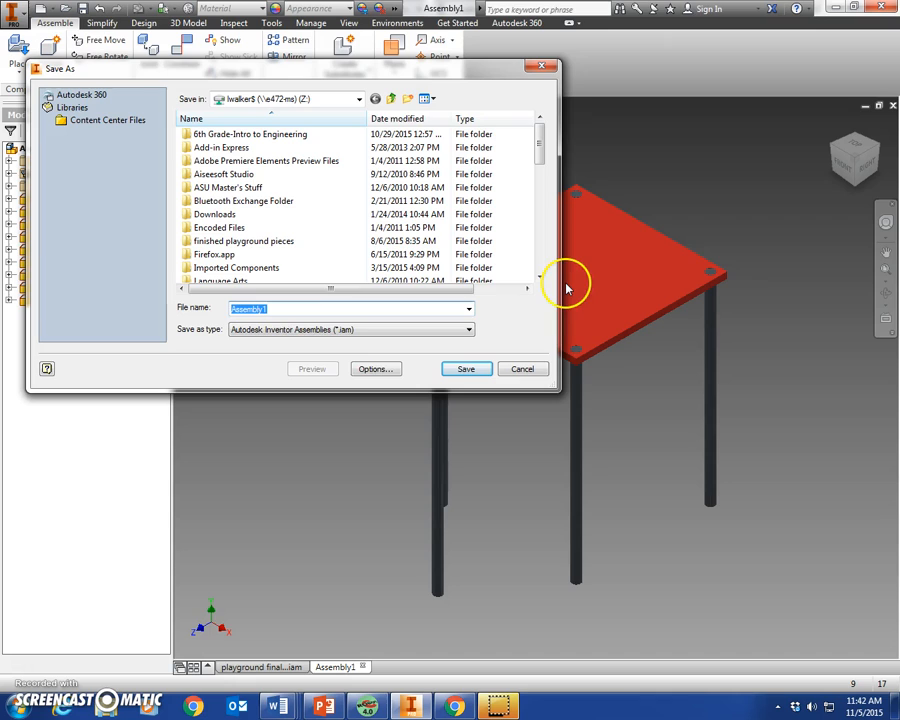
text(plaform a)
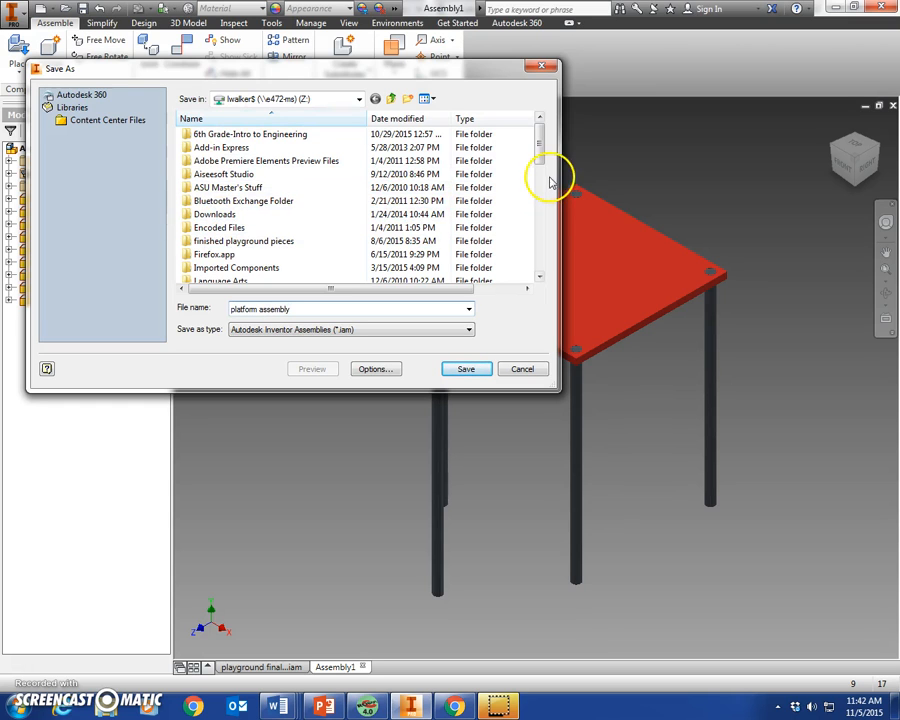
scroll(down, 3)
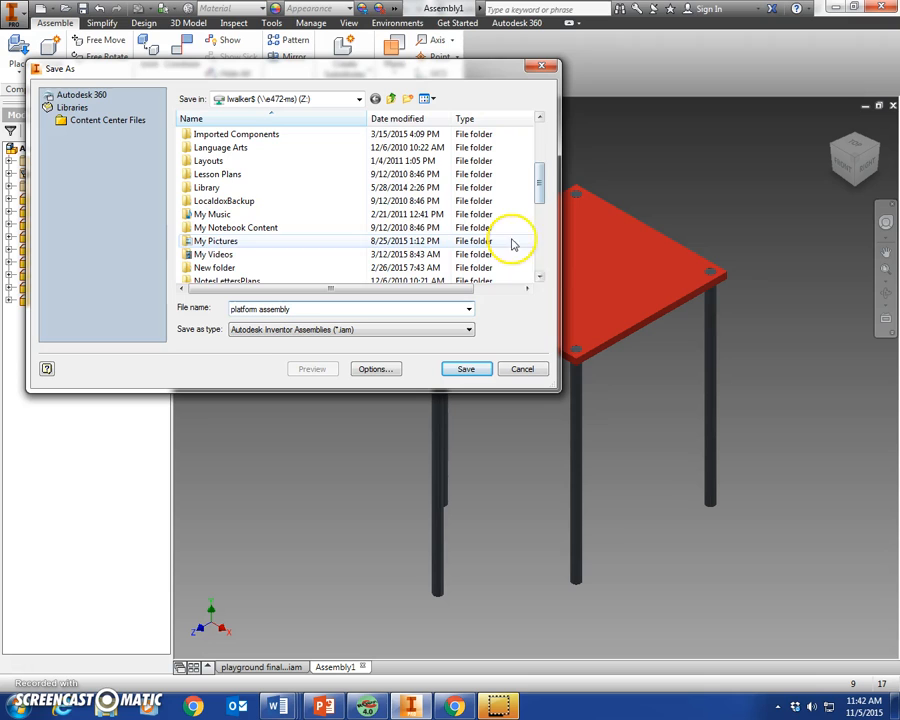
scroll(down, 3)
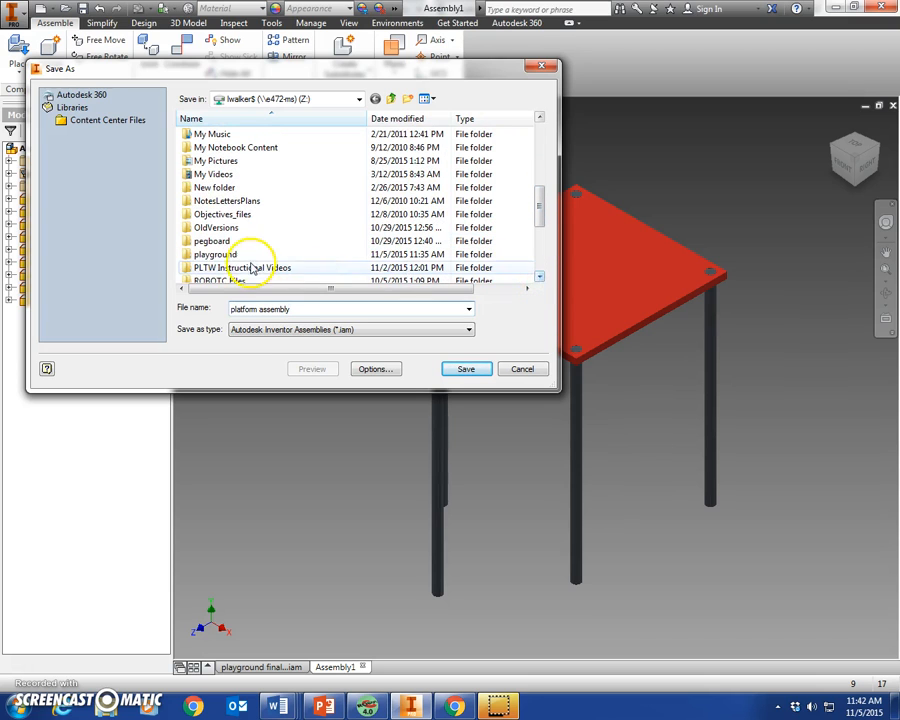
double_click(211, 254)
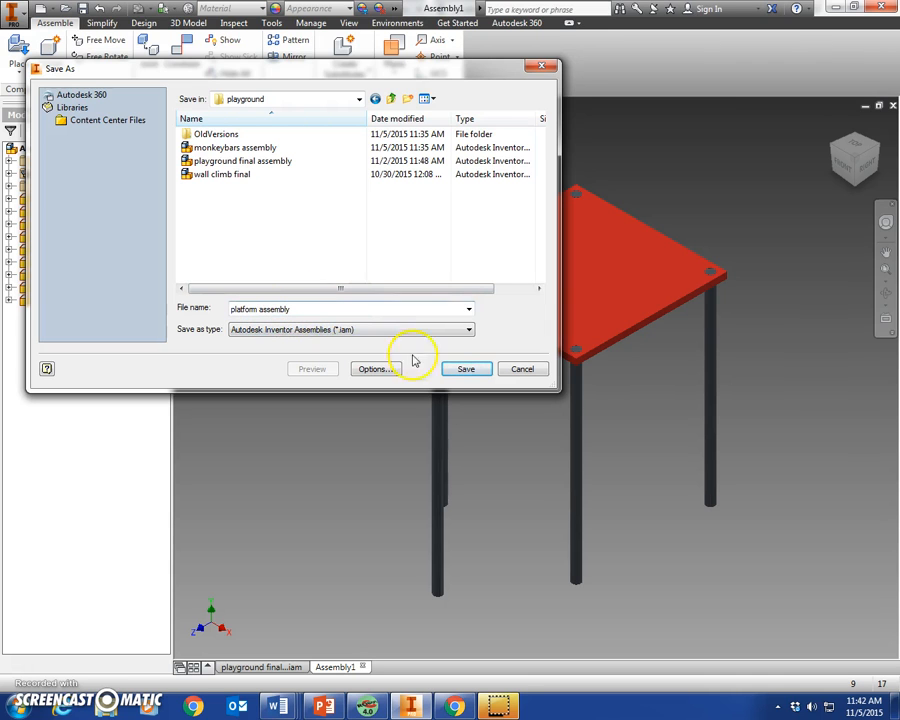
click(465, 369)
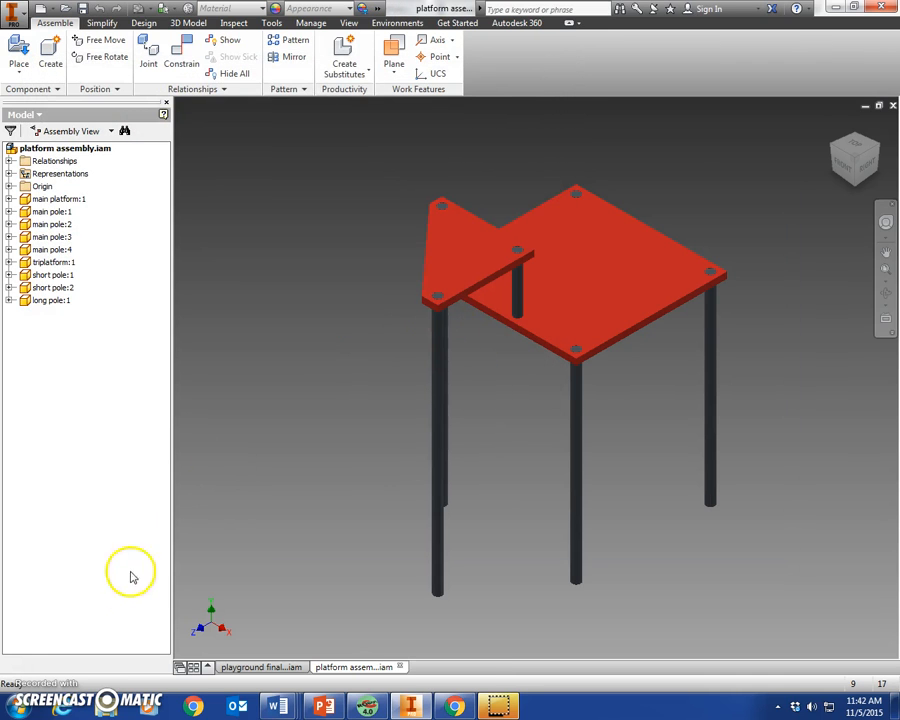
mouse_move(30, 672)
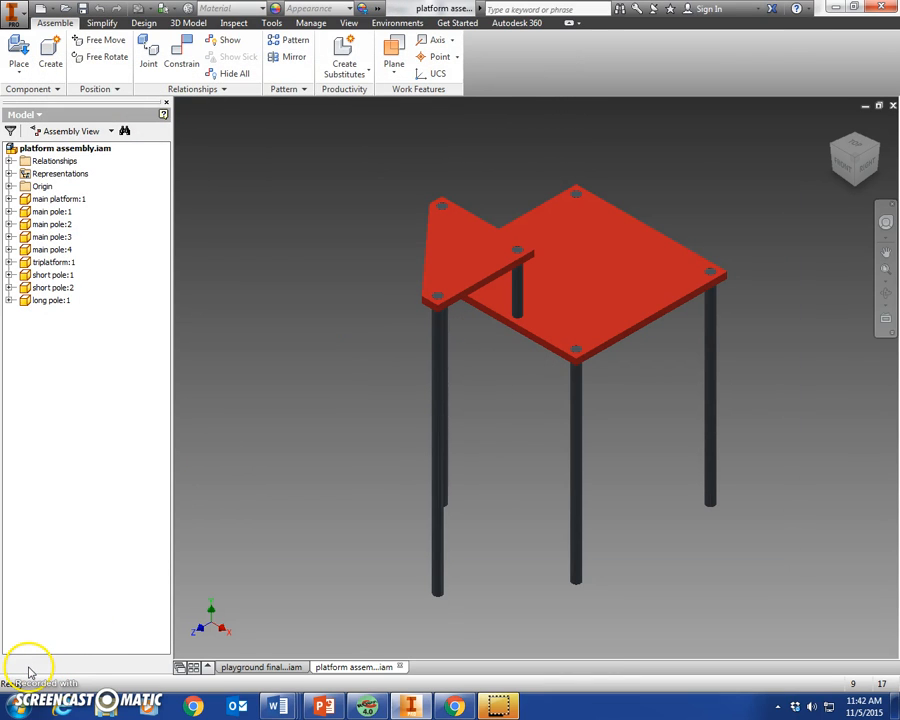